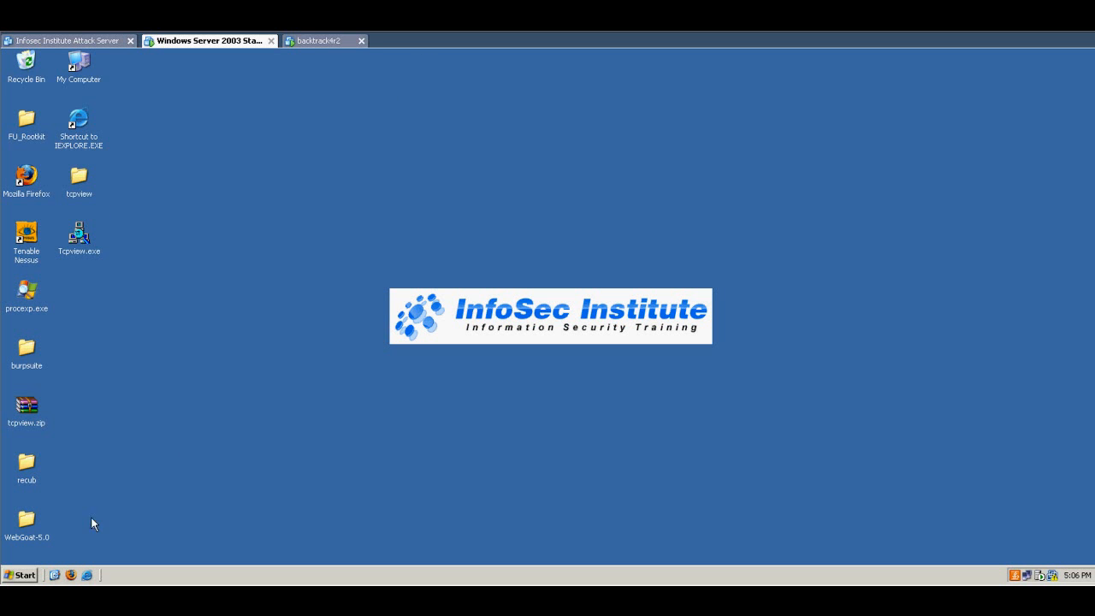
pyautogui.moveTo(19, 575)
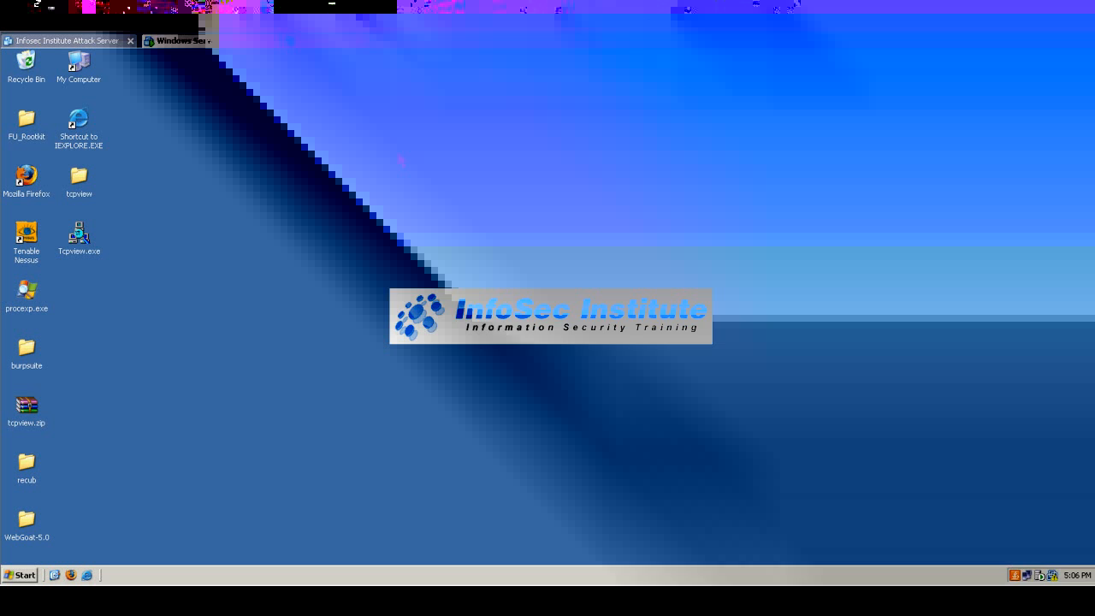
# Launch cmd from Start > Run to get a prompt in the Administrator folder.
pyautogui.click(19, 574)
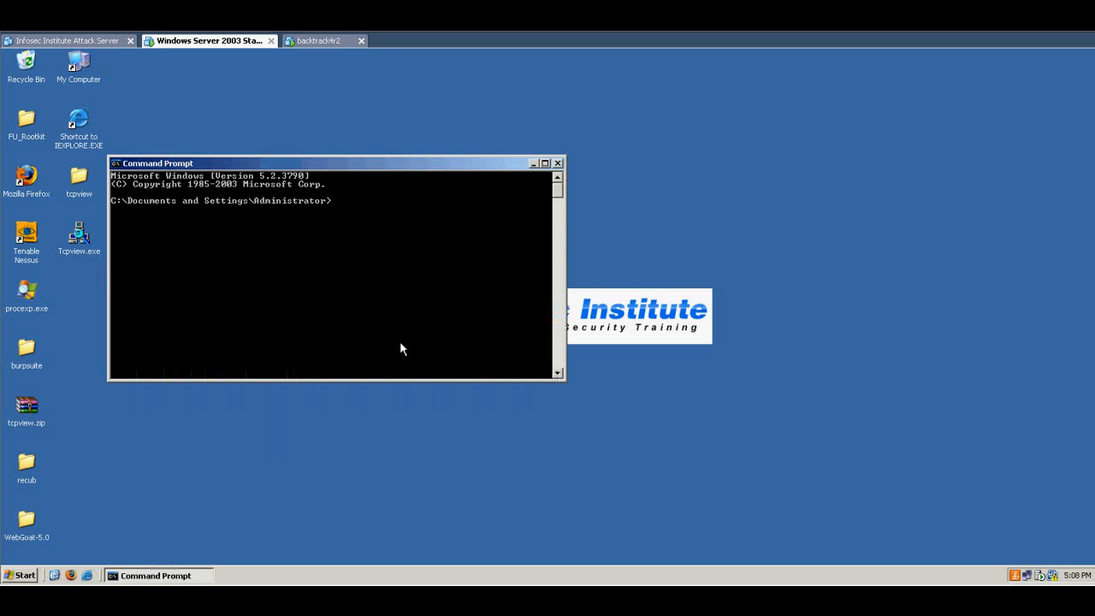
# Run netstat -an, enlarge the window, clear it with cls, and begin typing cd \.
pyautogui.click(556, 162)
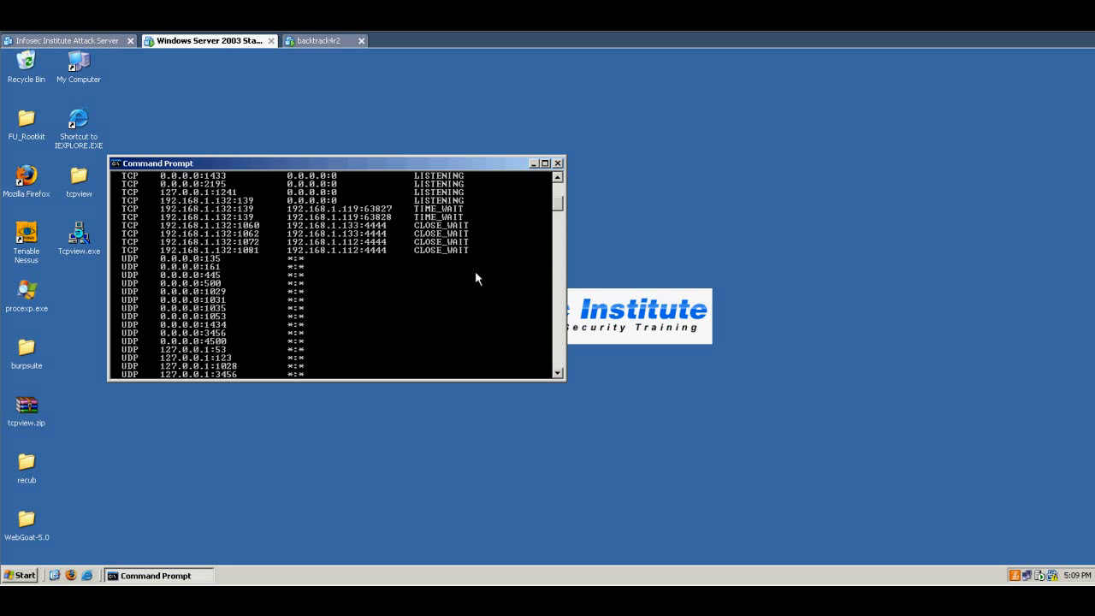
pyautogui.click(558, 162)
pyautogui.write('cd \\')
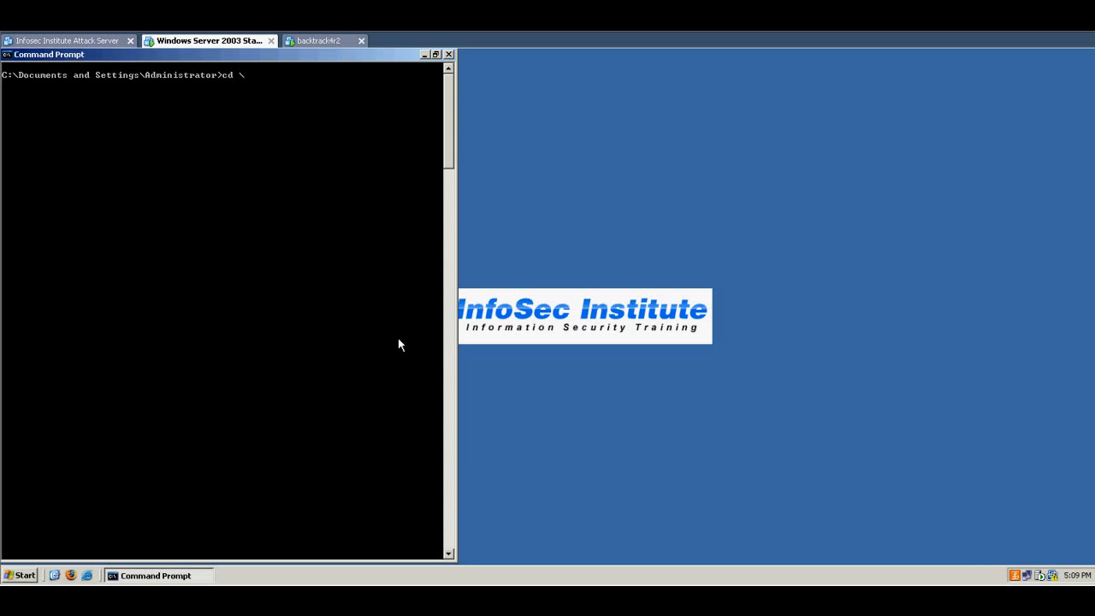
# From the drive root, save sc query output to query.txt and open it in Notepad.
pyautogui.click(425, 53)
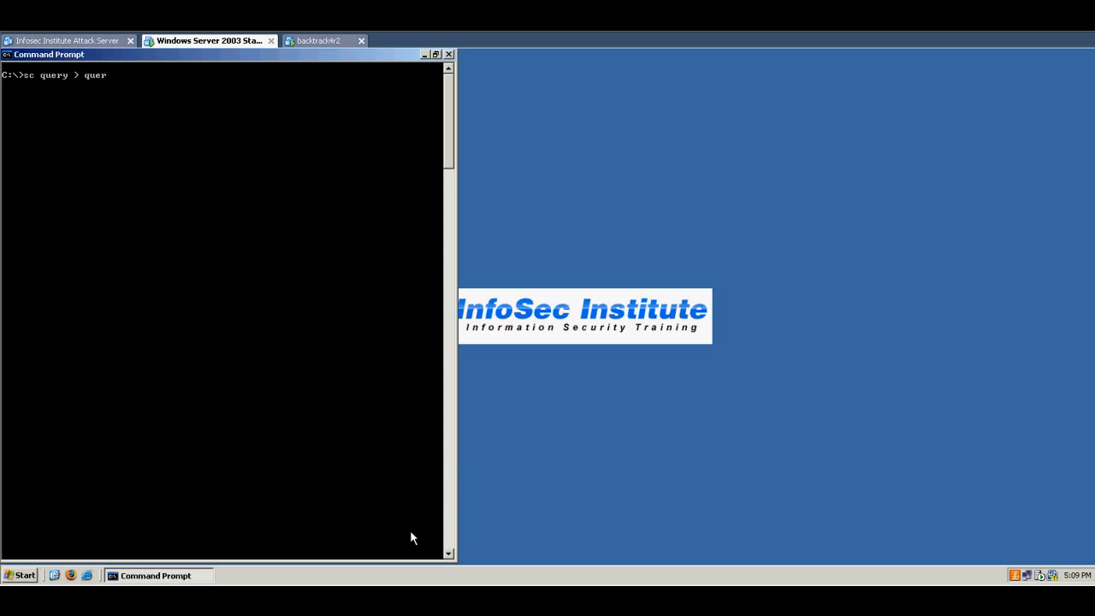
pyautogui.click(425, 54)
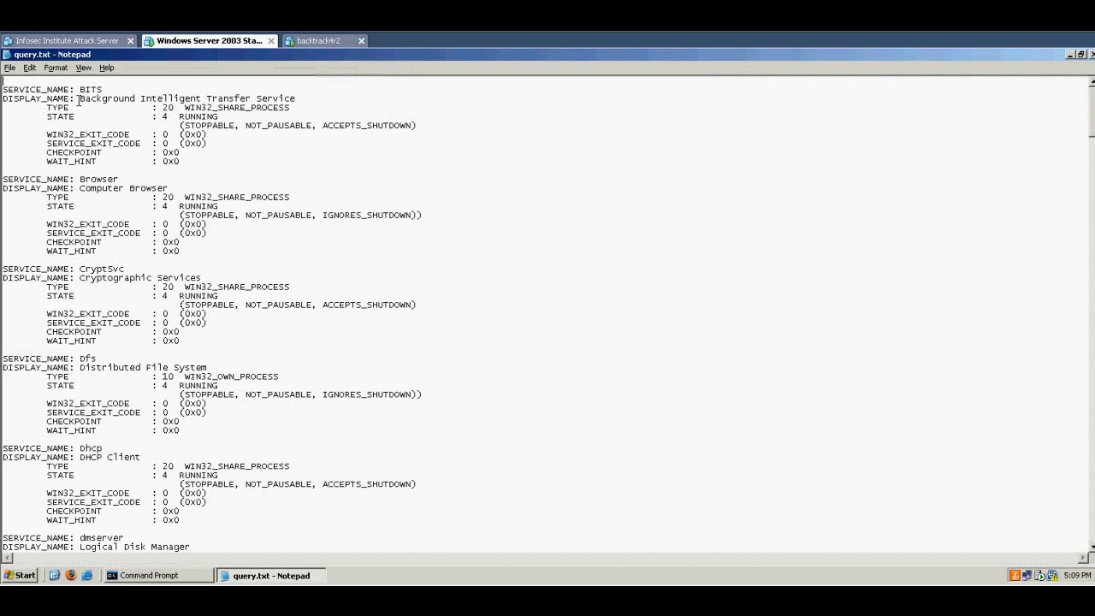
# Scroll query.txt to its end, exit Notepad, and close the Command Prompt window.
pyautogui.scroll(-3)
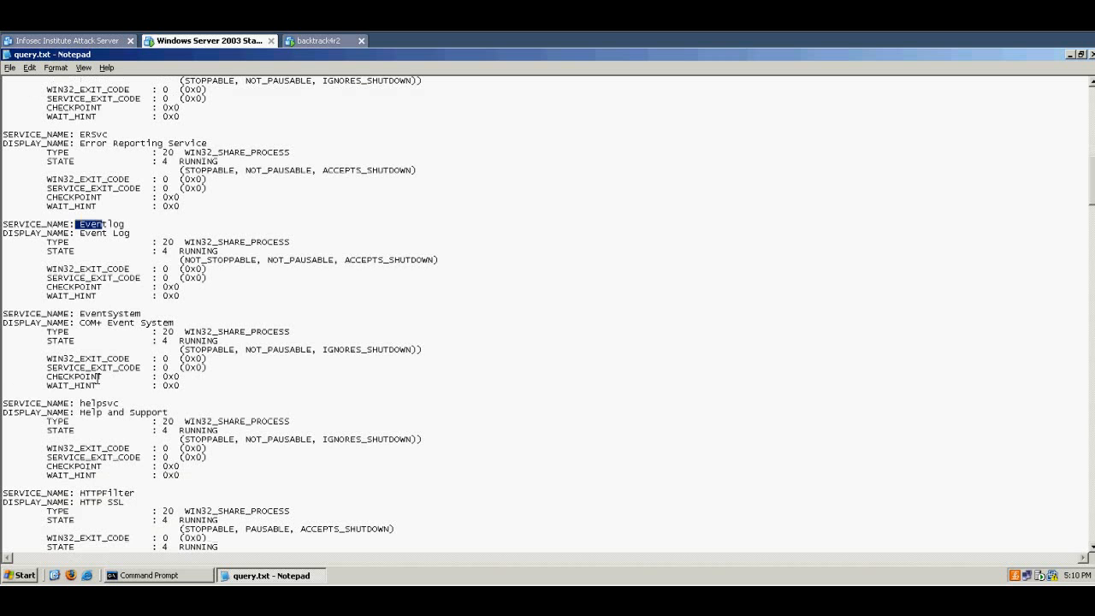
pyautogui.scroll(-3)
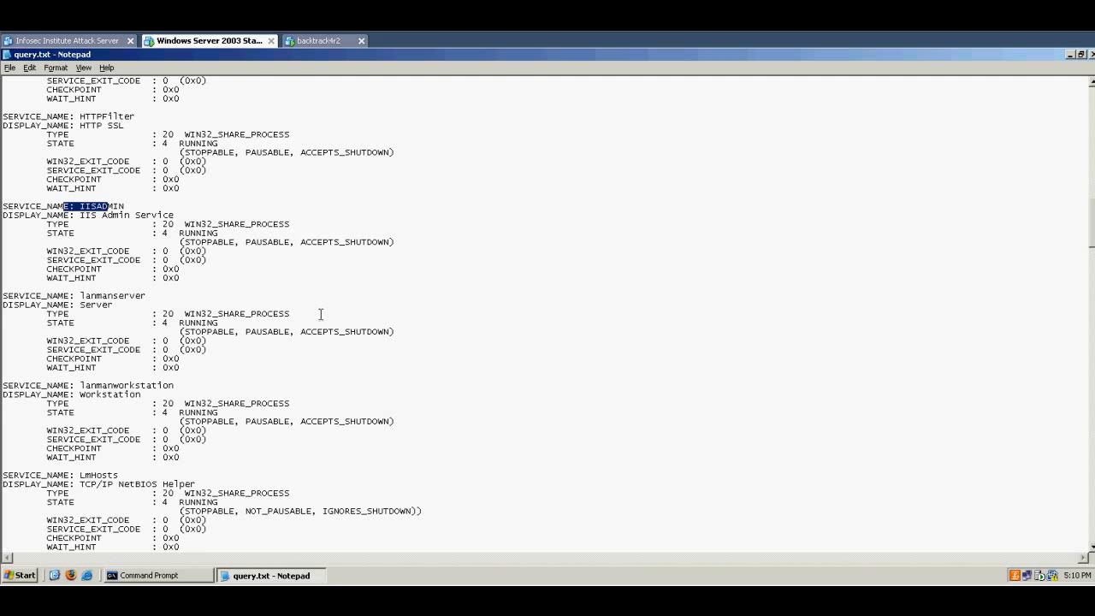
pyautogui.scroll(-3)
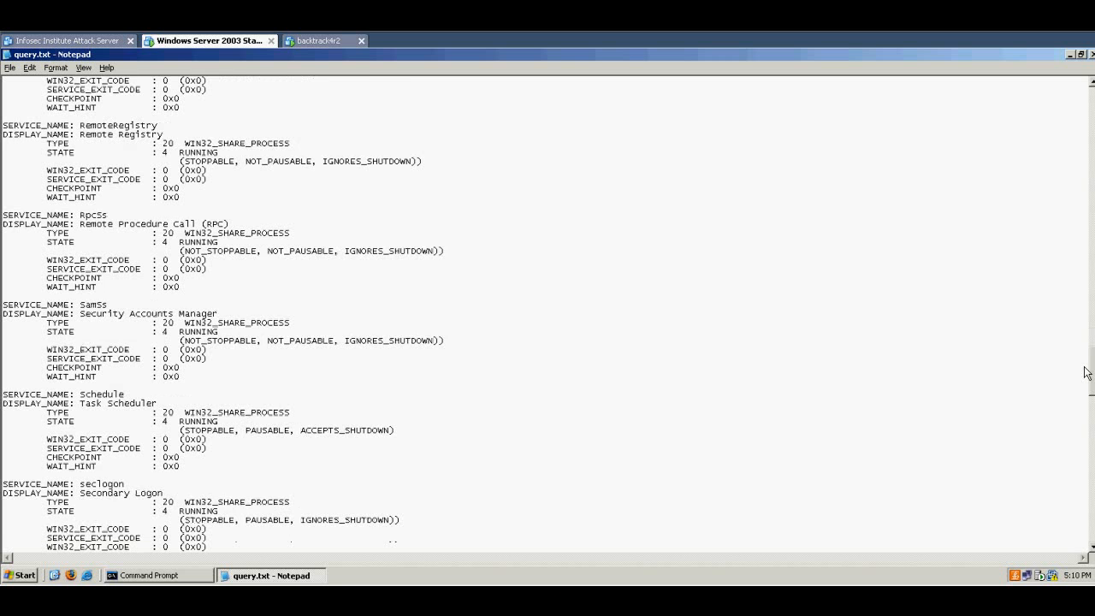
pyautogui.scroll(-3)
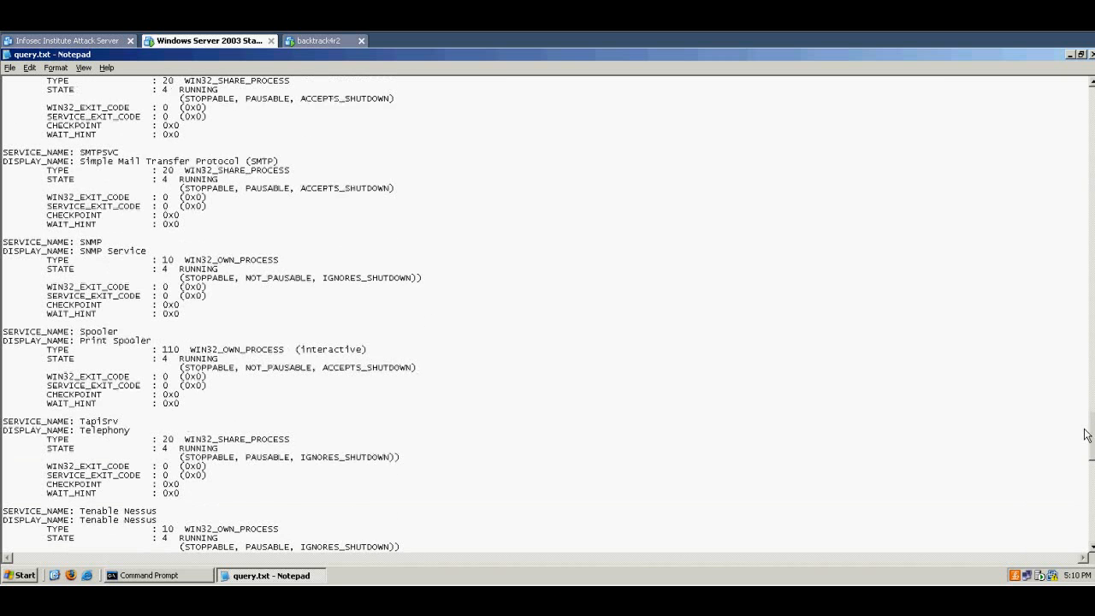
pyautogui.scroll(-3)
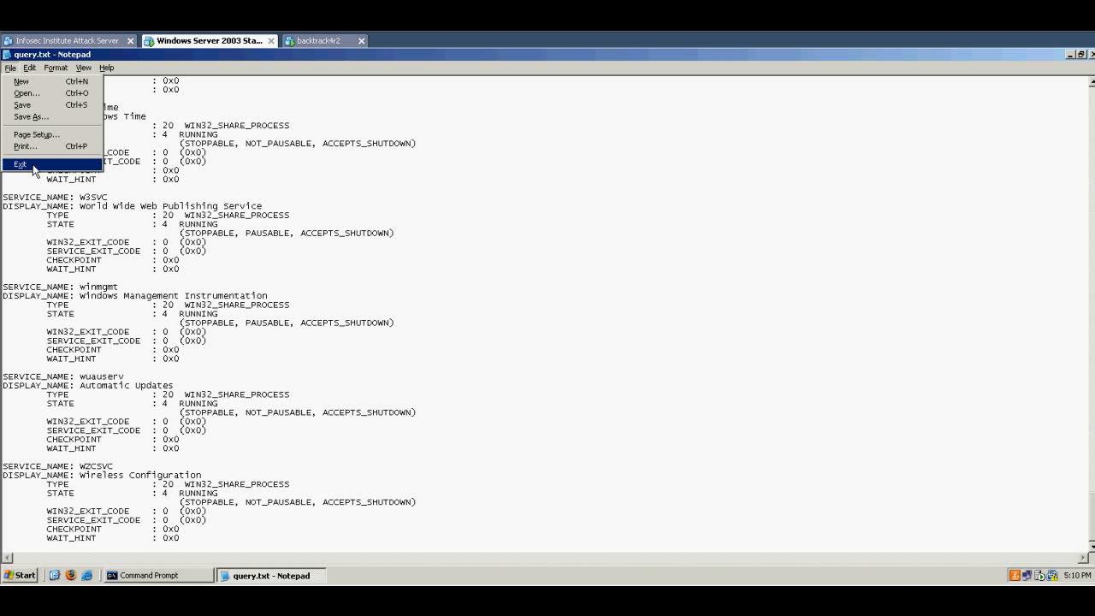
pyautogui.click(20, 164)
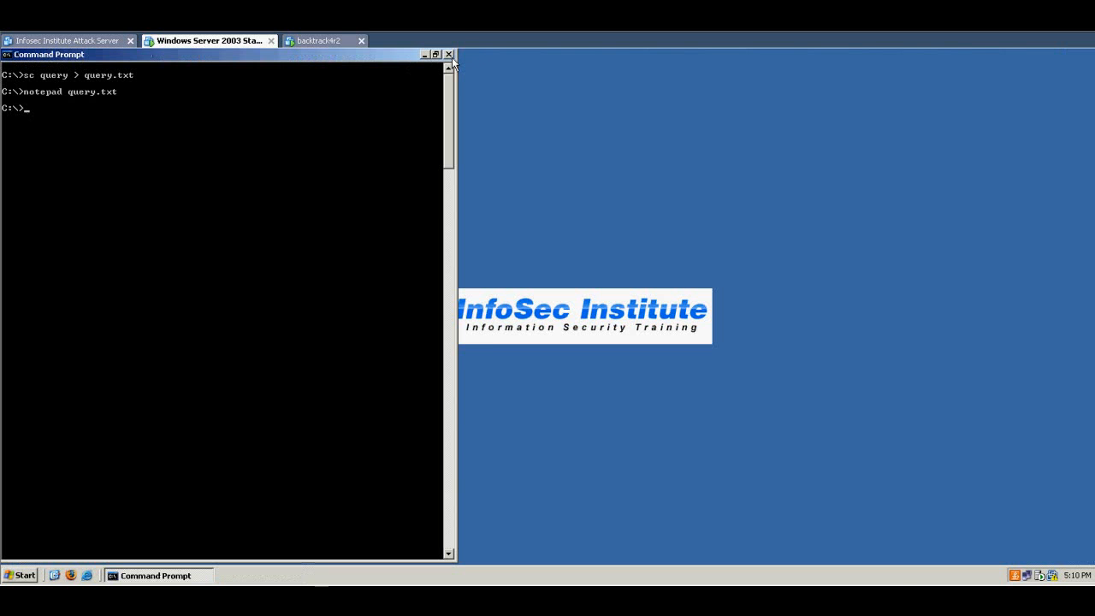
pyautogui.click(449, 54)
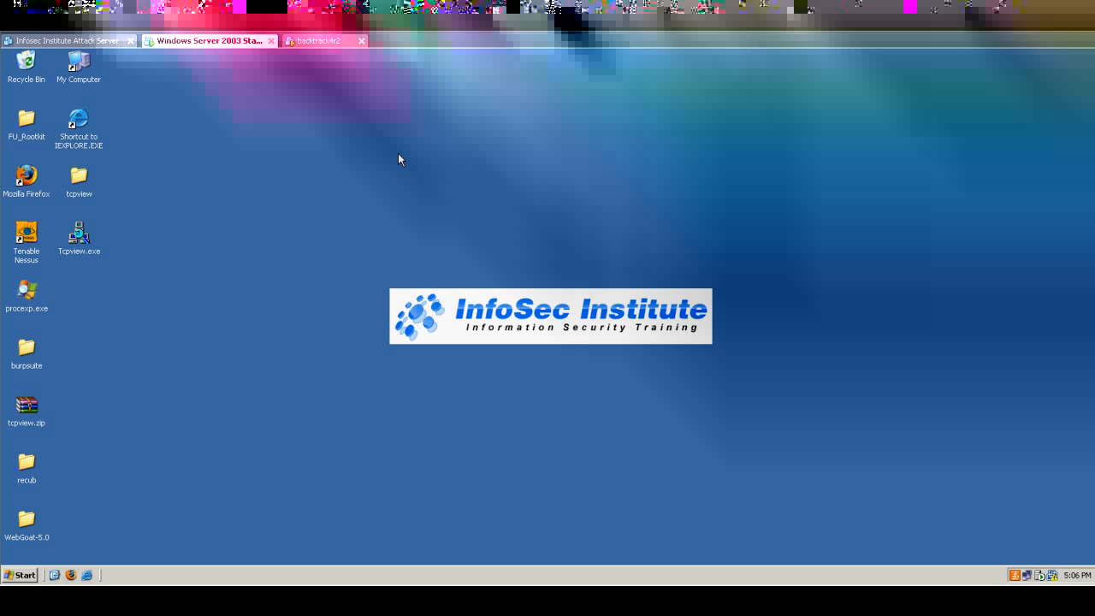
pyautogui.click(78, 237)
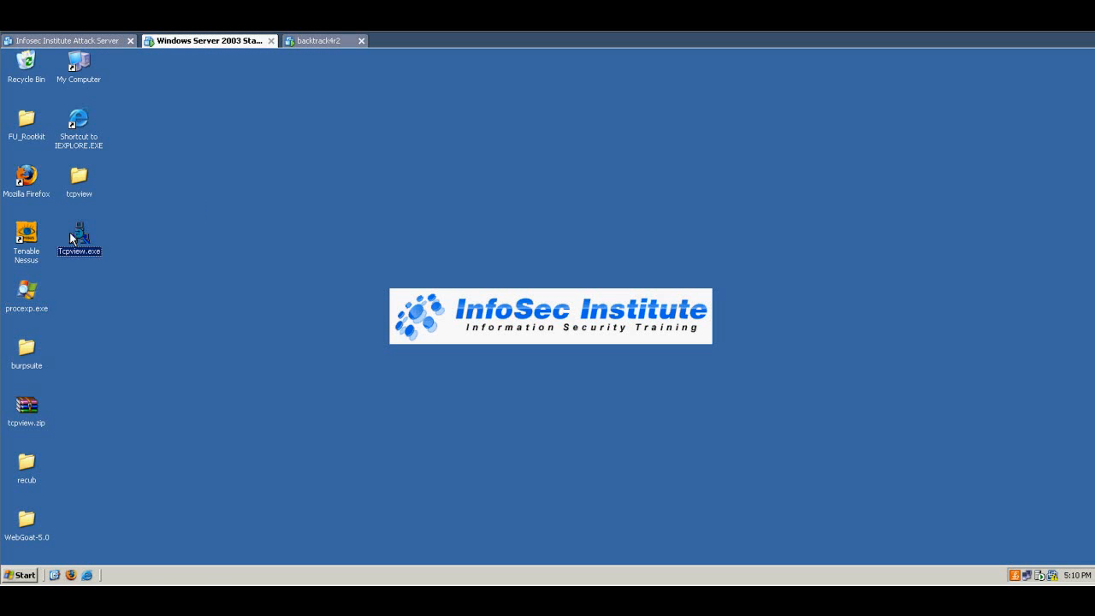
pyautogui.doubleClick(78, 236)
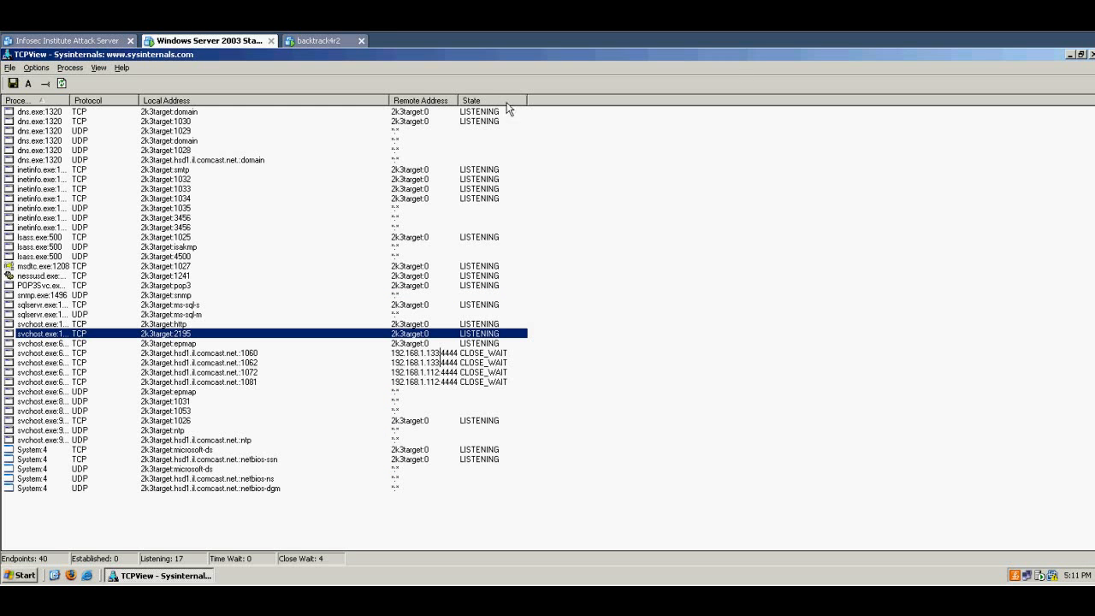
pyautogui.moveTo(1092, 66)
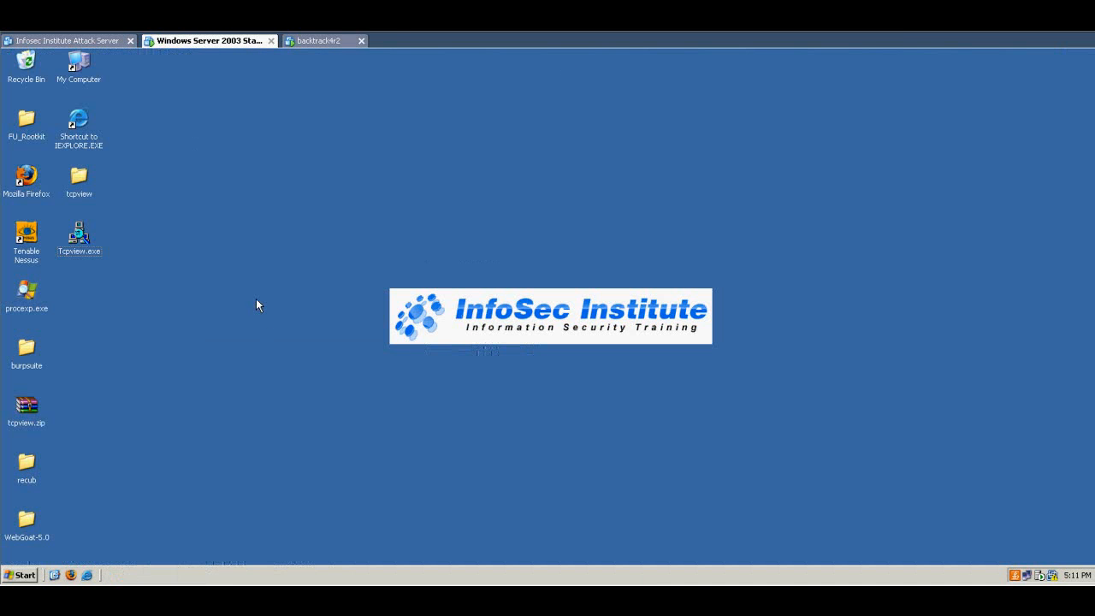
pyautogui.moveTo(503, 372)
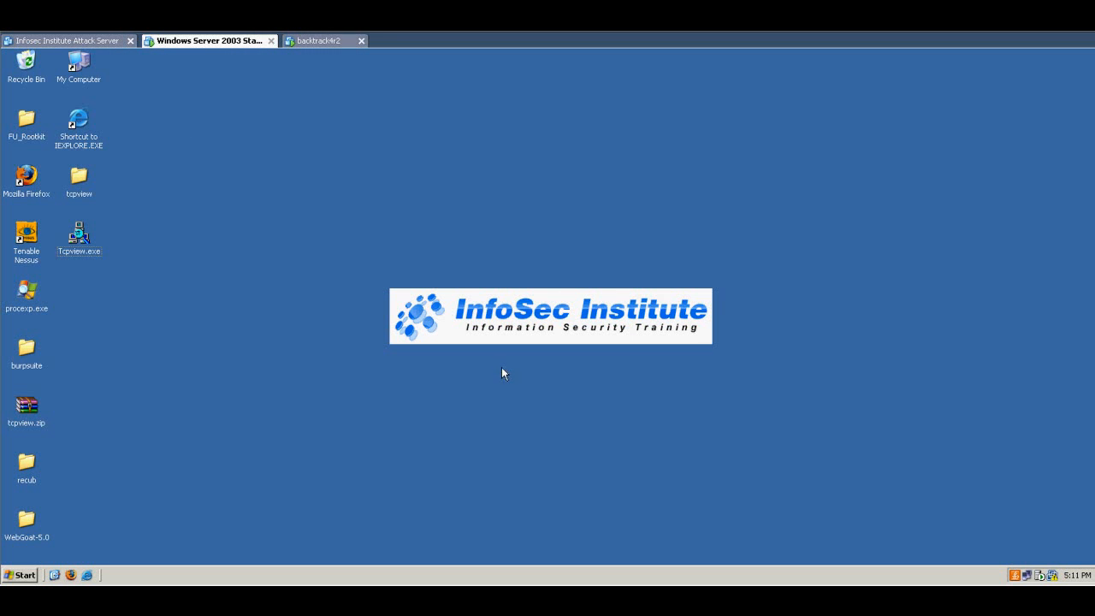
pyautogui.moveTo(247, 203)
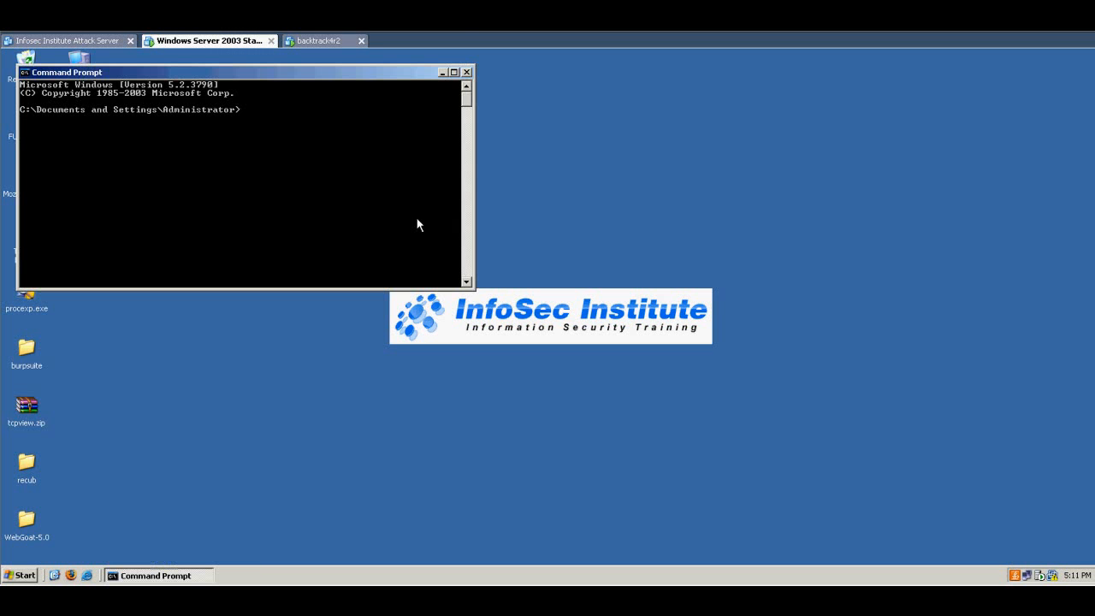
# Save netstat -an output to netstat.txt and begin typing a notepad command.
pyautogui.write('netstat -an')
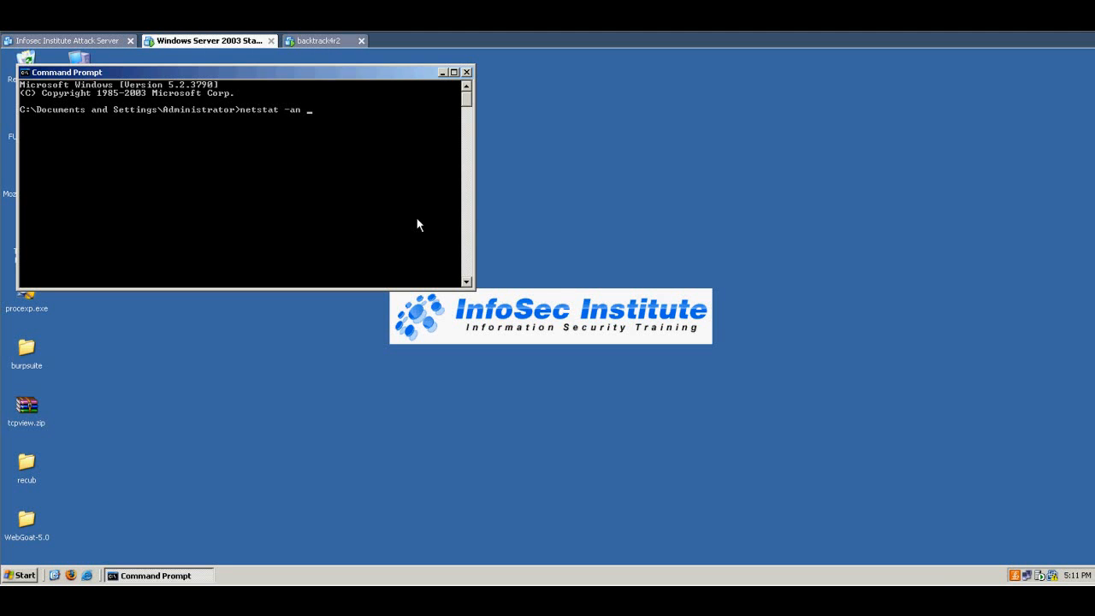
pyautogui.click(467, 71)
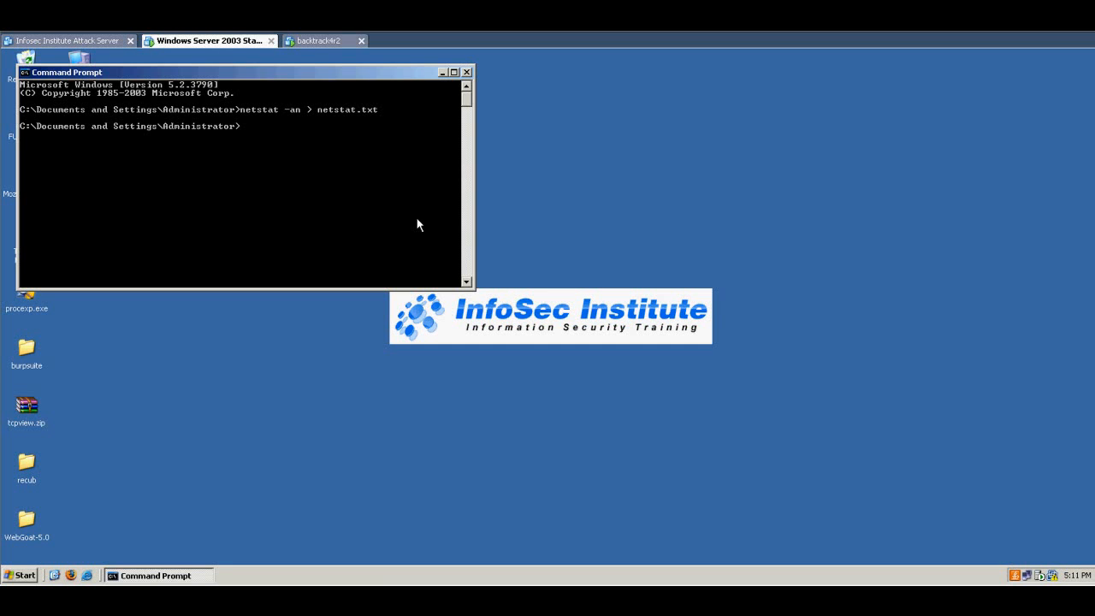
pyautogui.write('notepad')
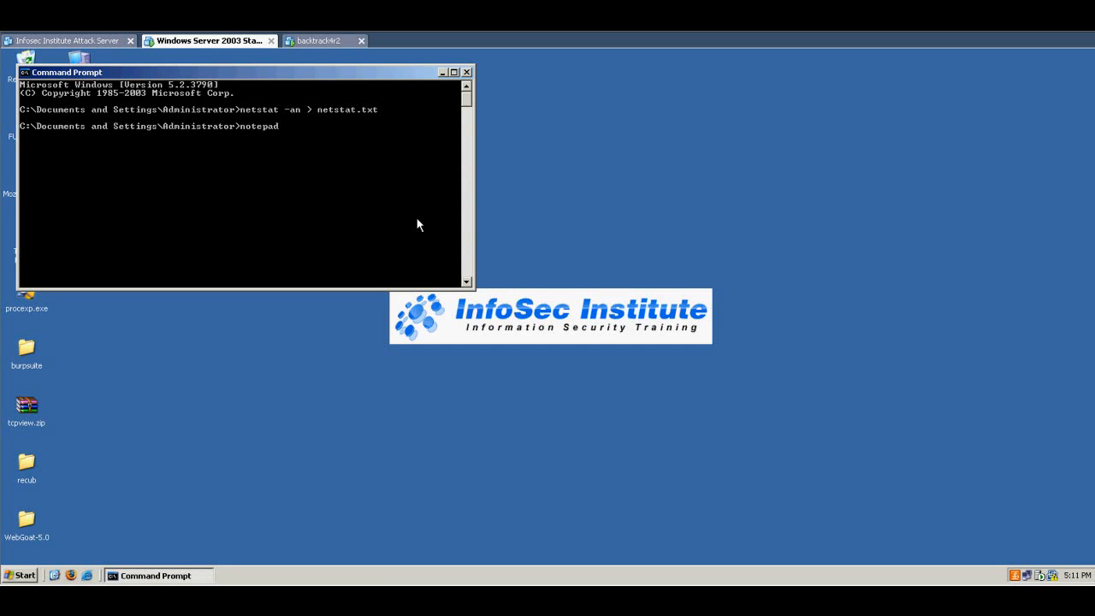
pyautogui.write('NetHoo')
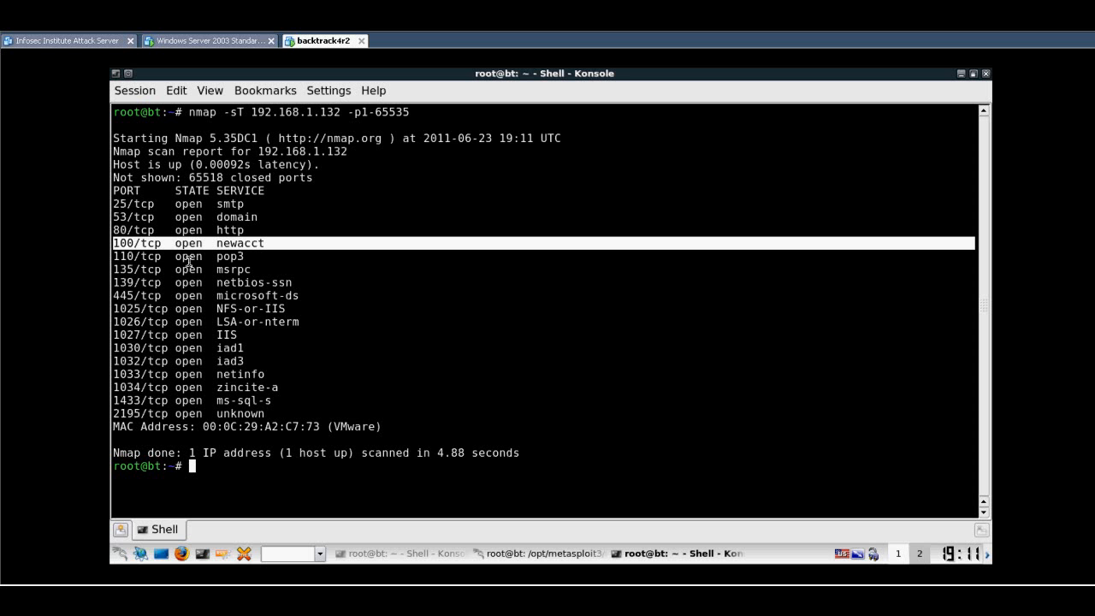
# Run nmap -sT 192.168.1.132 -p1-65535 and review open ports, including 100 newacct.
pyautogui.click(209, 40)
pyautogui.write('telnet 192.168.1.132 100')
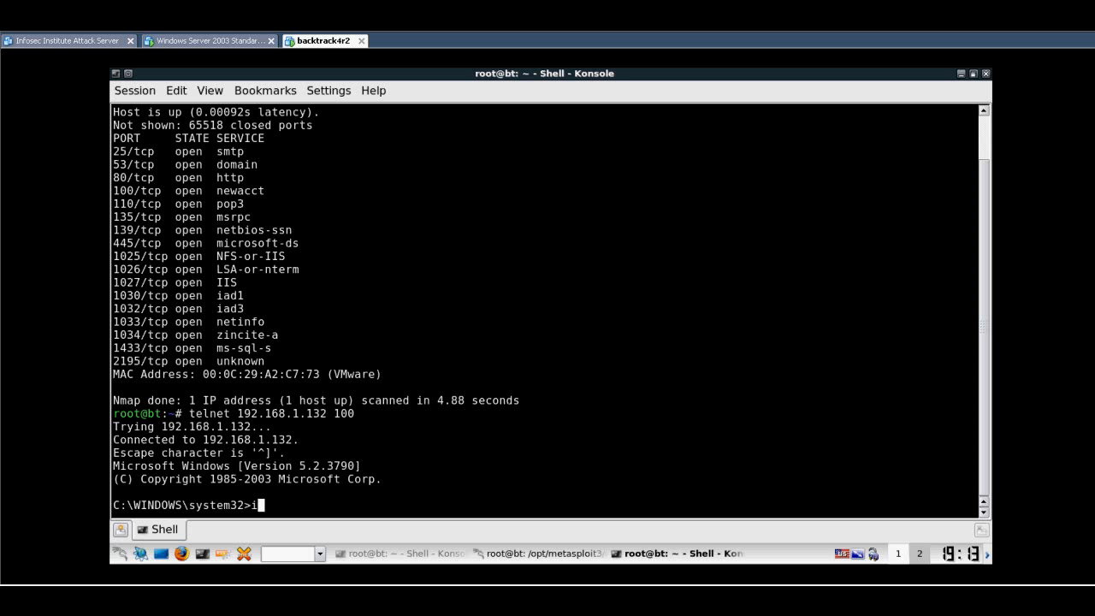
# Run ipconfig in the telnet shell, then switch to the Windows Server 2003 VM.
pyautogui.write('pconfig')
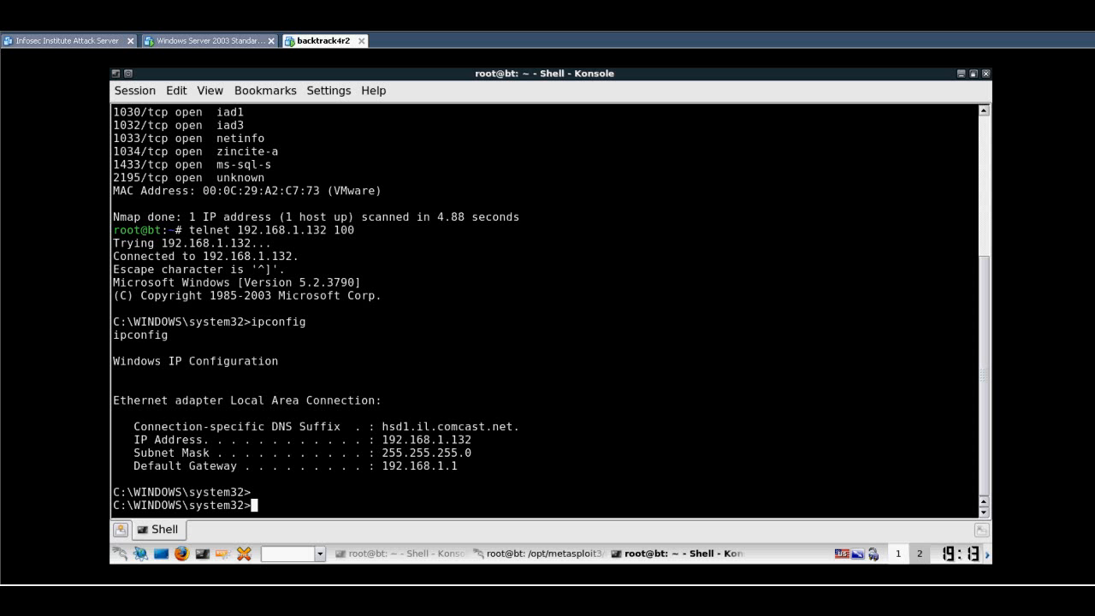
pyautogui.click(208, 40)
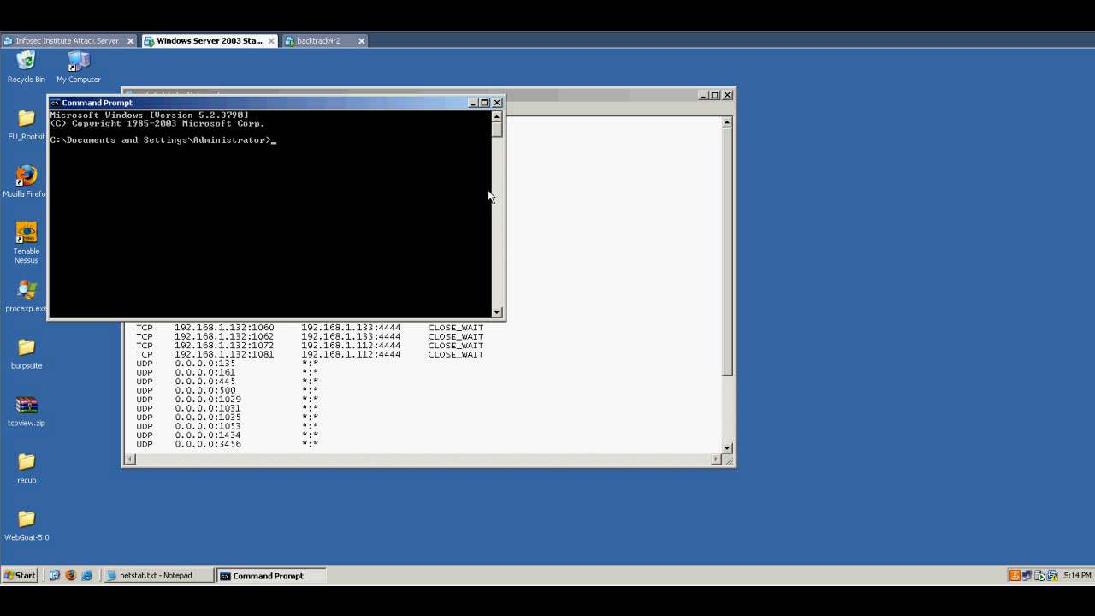
# Run netstat -a on the server and close the extra Command Prompt window.
pyautogui.write('netstat -a')
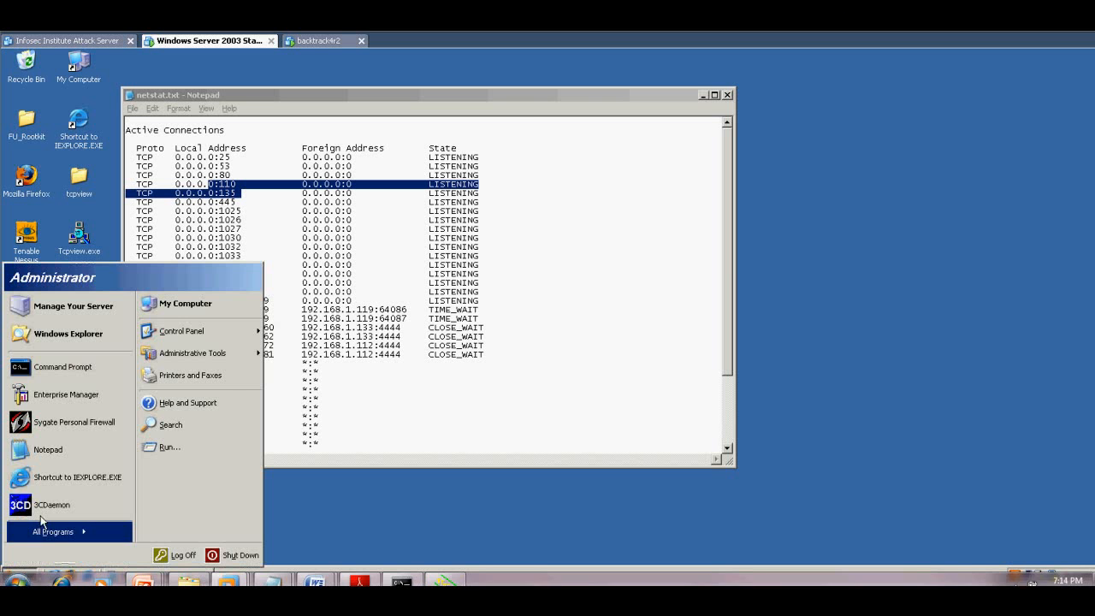
pyautogui.click(57, 366)
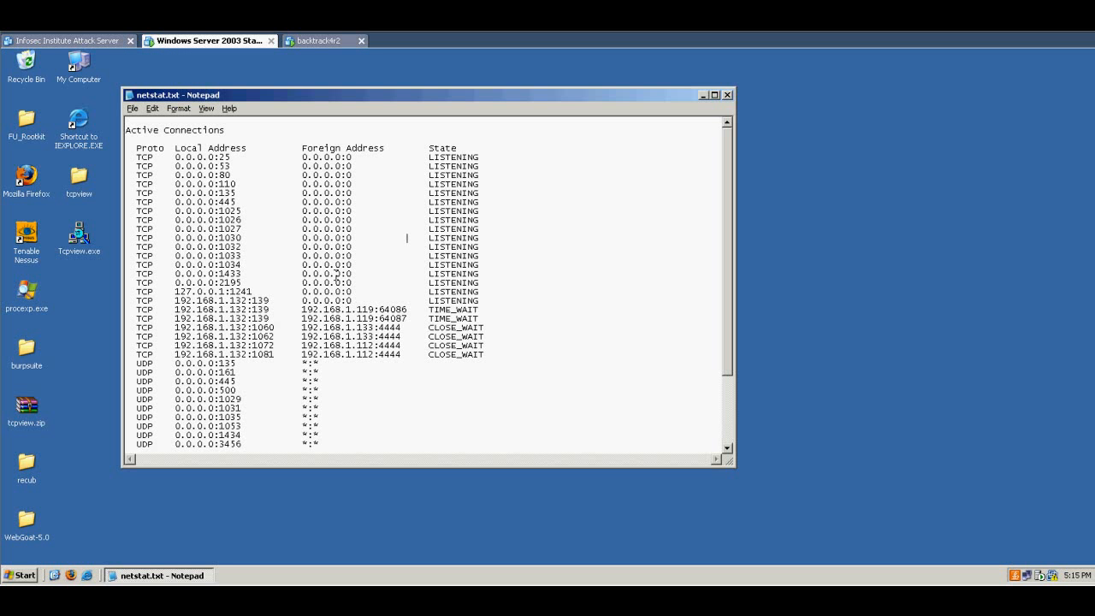
pyautogui.moveTo(267, 379)
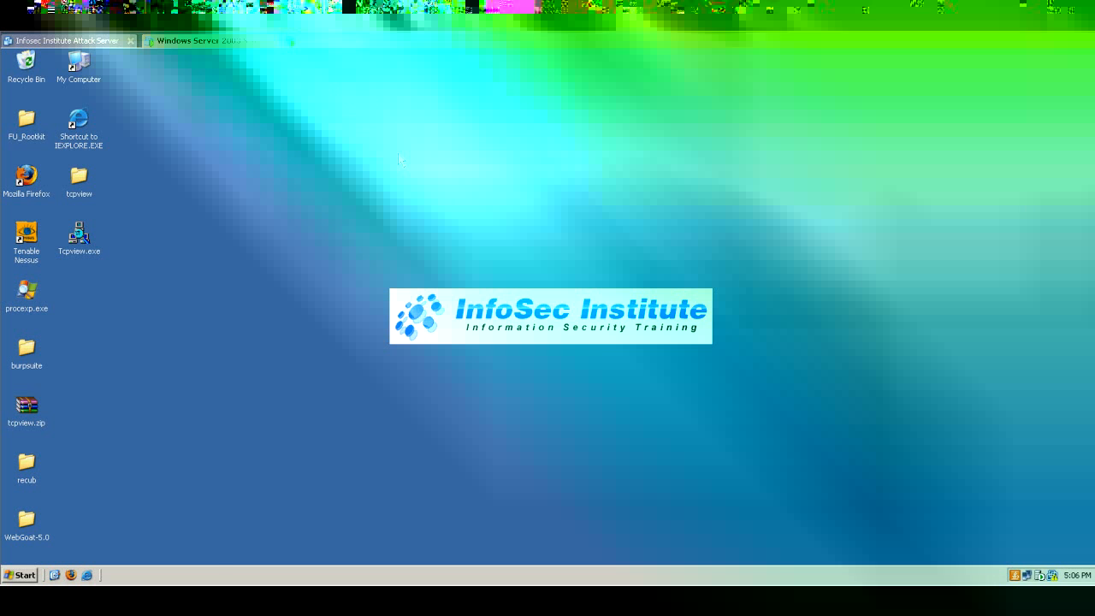
# Exit the telnet session in Konsole and return to the Windows Server 2003 VM.
pyautogui.click(324, 41)
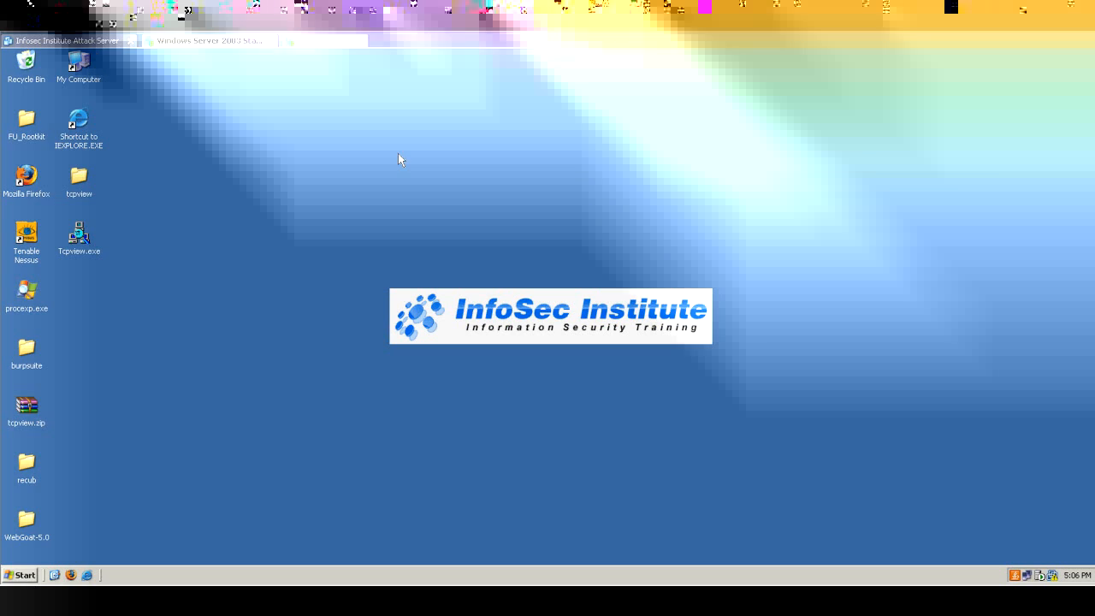
pyautogui.click(323, 40)
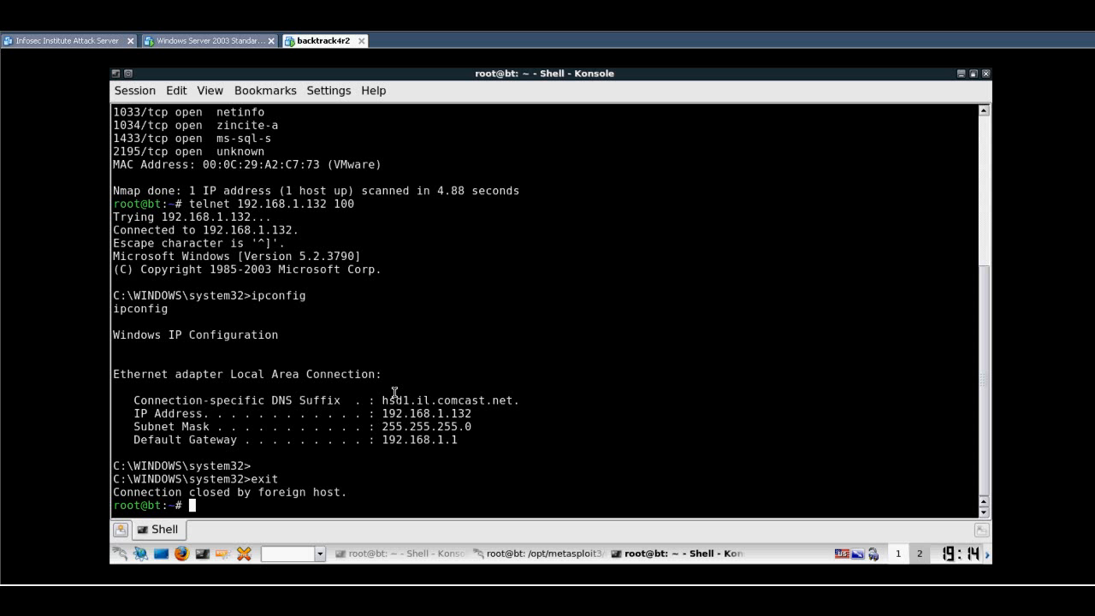
pyautogui.moveTo(303, 158)
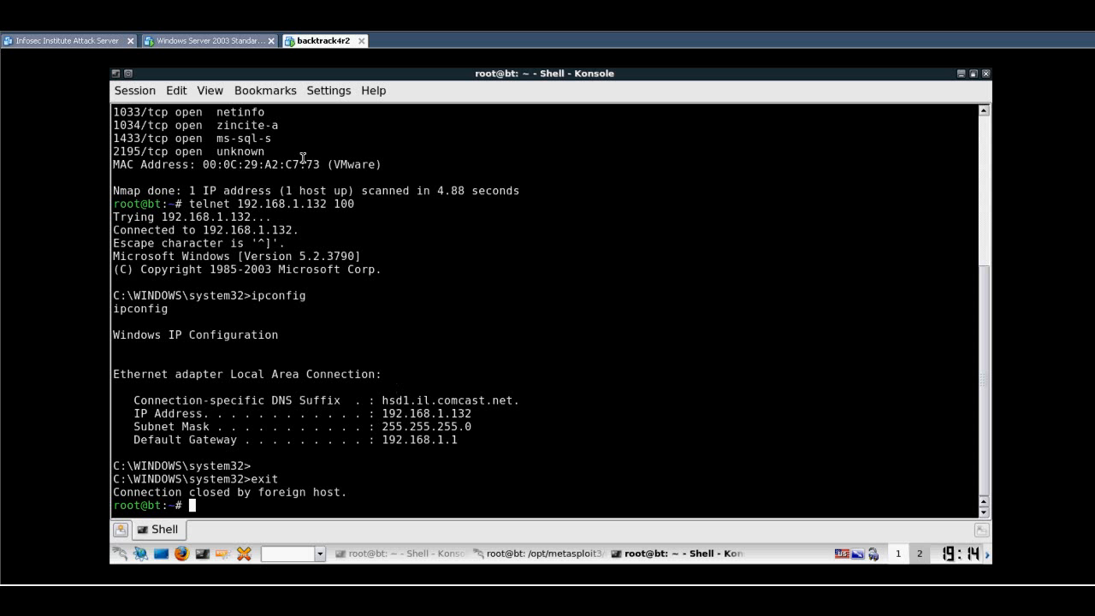
pyautogui.moveTo(231, 41)
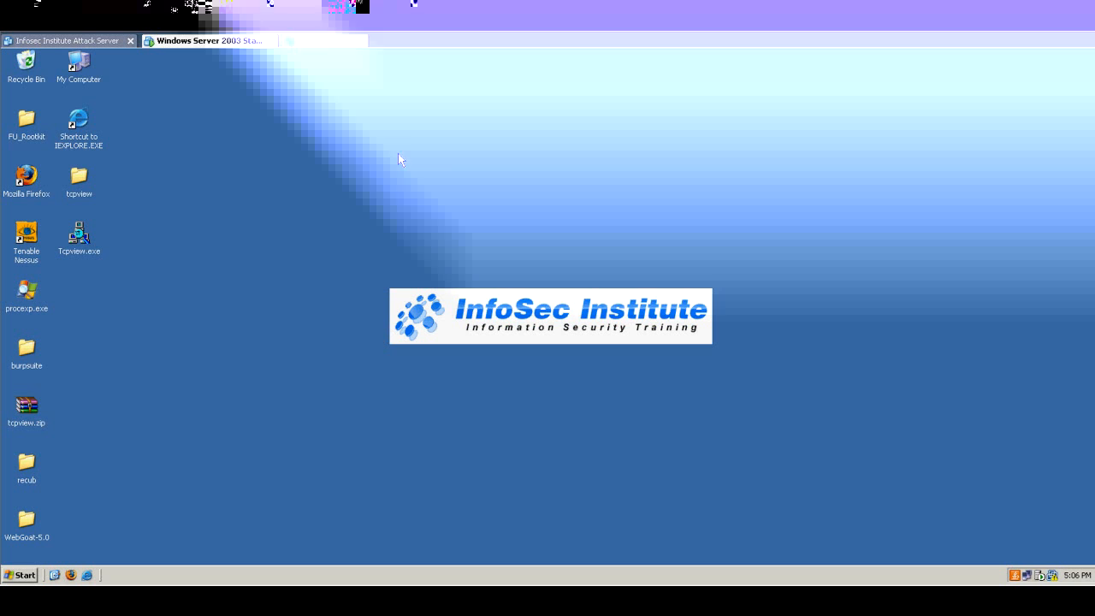
pyautogui.click(323, 40)
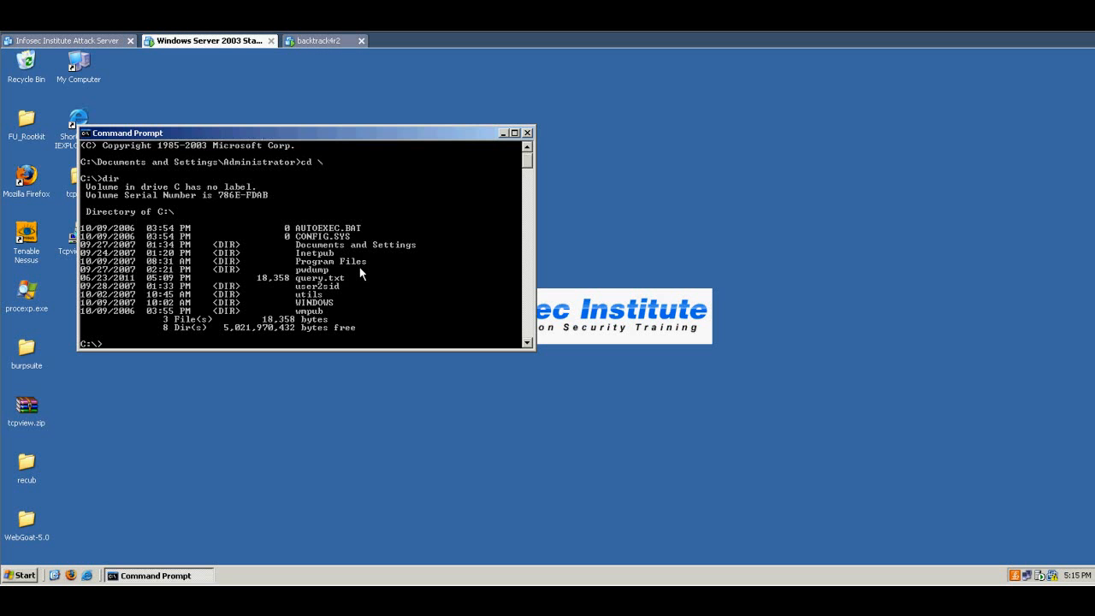
# Download snort.exe from 192.168.1.102 with tftp -i get.
pyautogui.write('tftp')
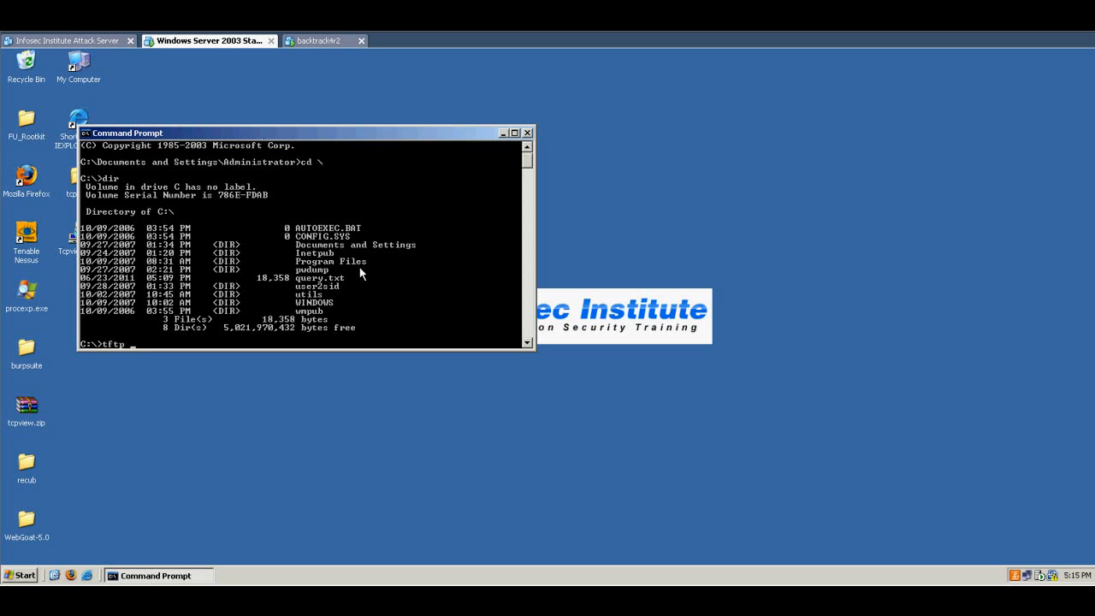
pyautogui.click(527, 133)
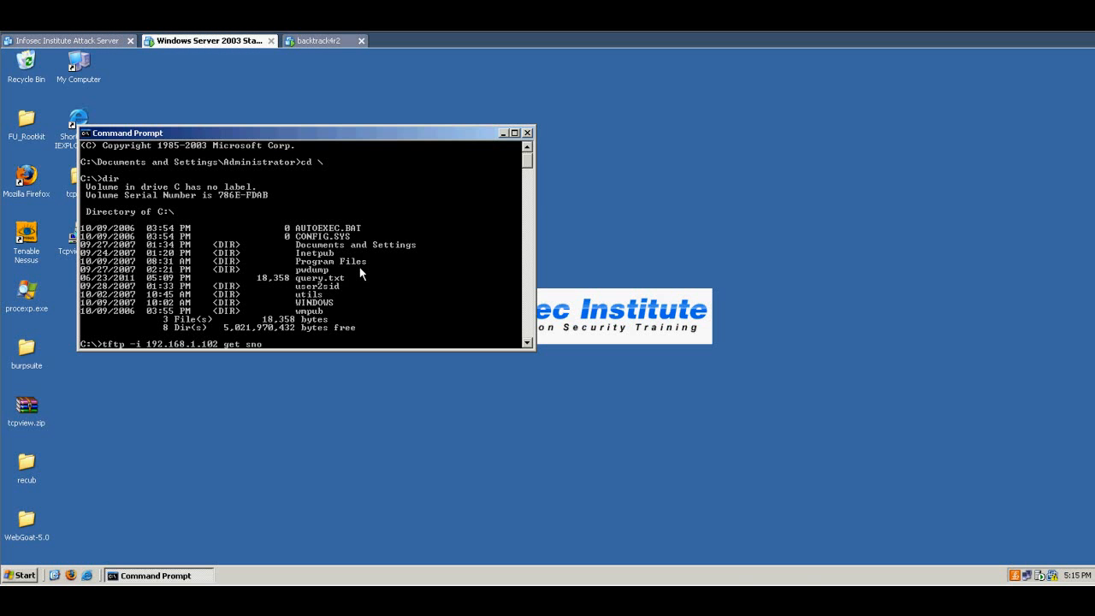
pyautogui.write('rt.exe')
pyautogui.write('snort')
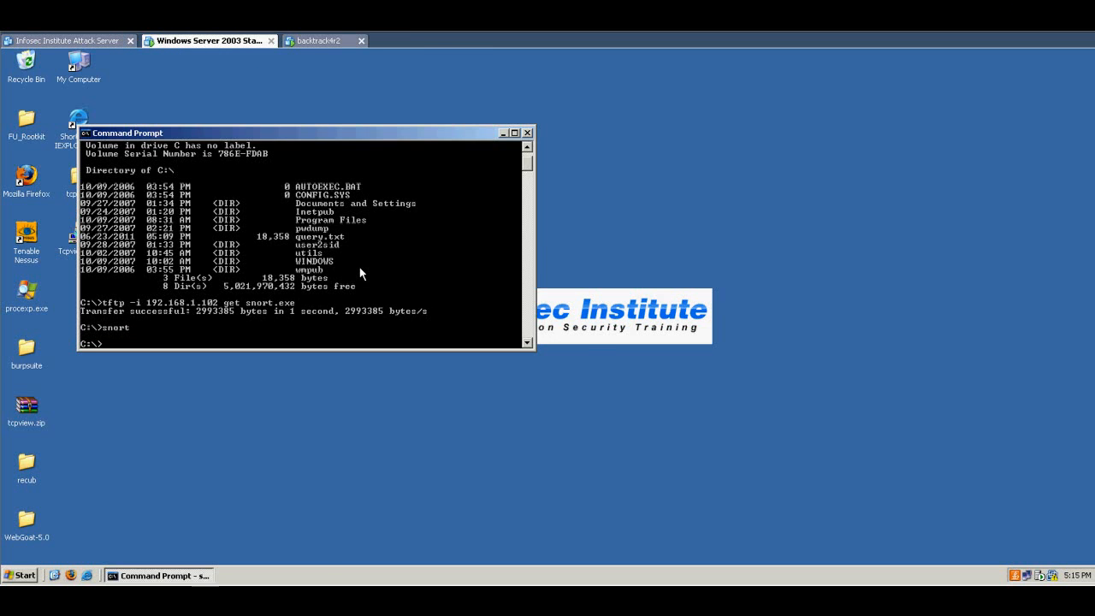
pyautogui.press('Return')
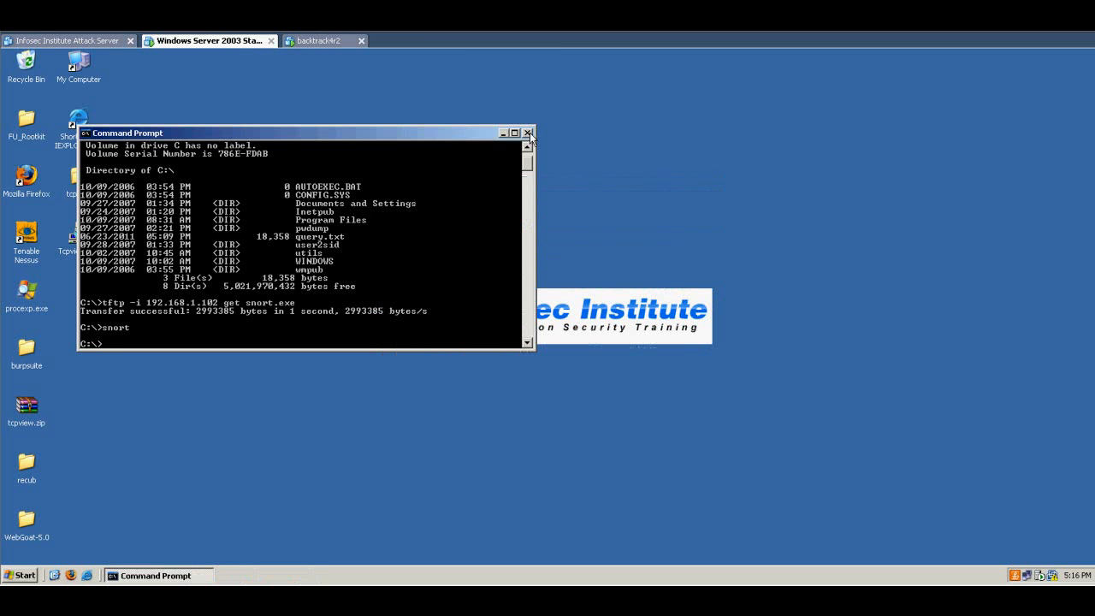
# Change into snort\bin and run snort -W to list capture interfaces.
pyautogui.write('cd snor')
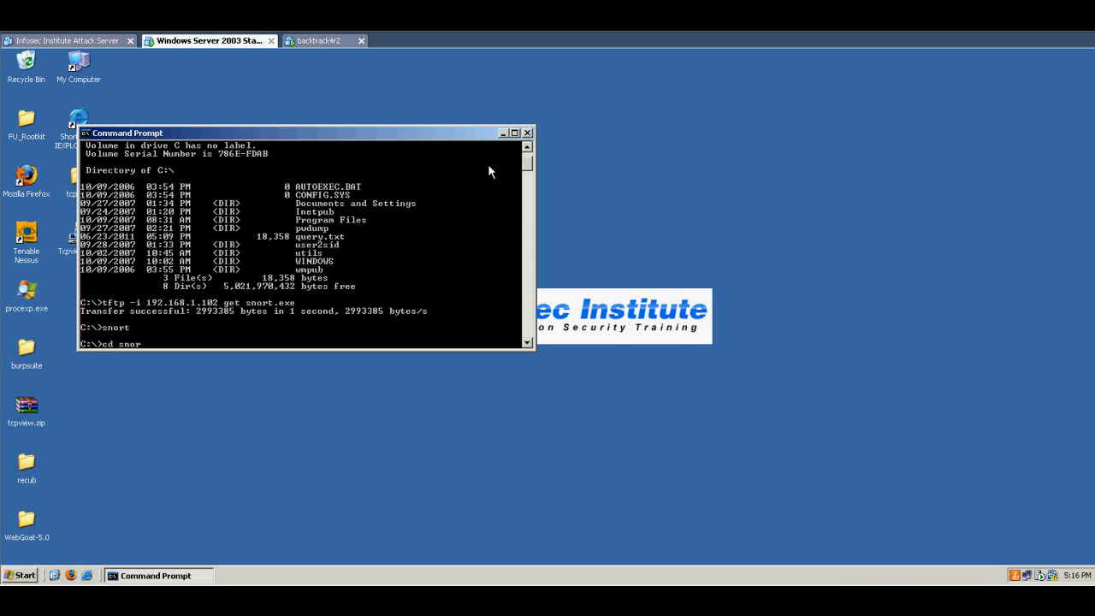
pyautogui.write('cd bin')
pyautogui.write('snort -dev -')
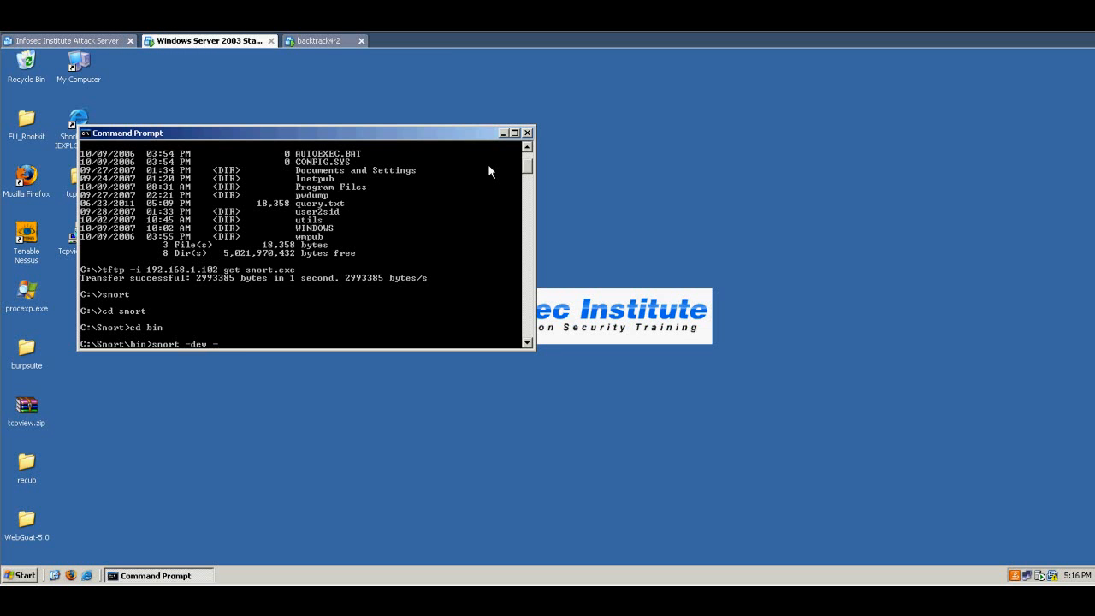
pyautogui.press('BackSpace')
pyautogui.write('W')
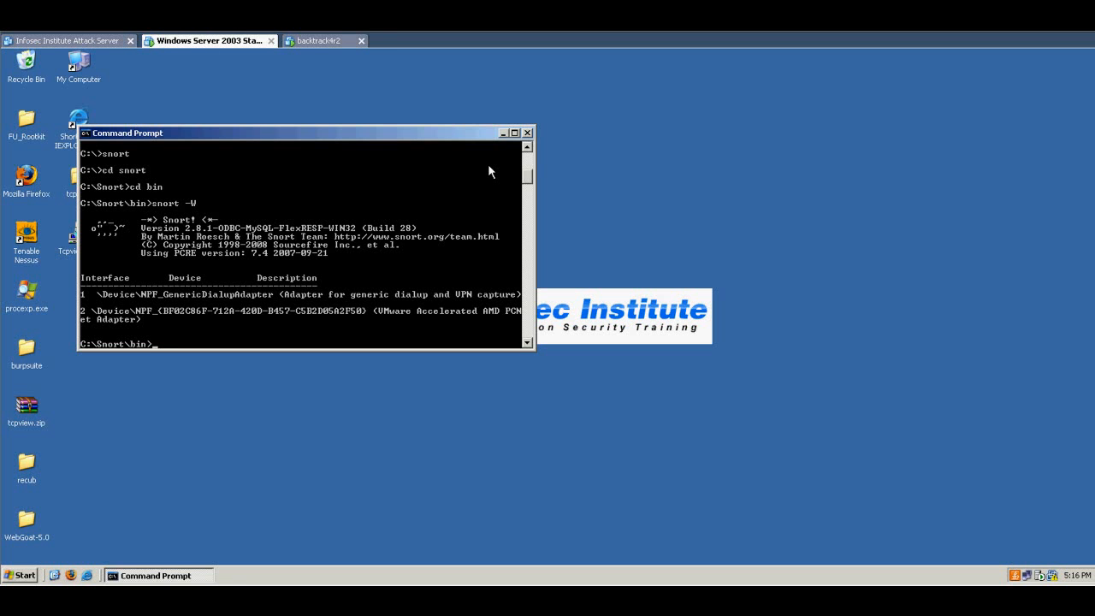
# Run 'snort -dev -i2 > listen.txt' to log interface 2 traffic to listen.txt.
pyautogui.click(528, 133)
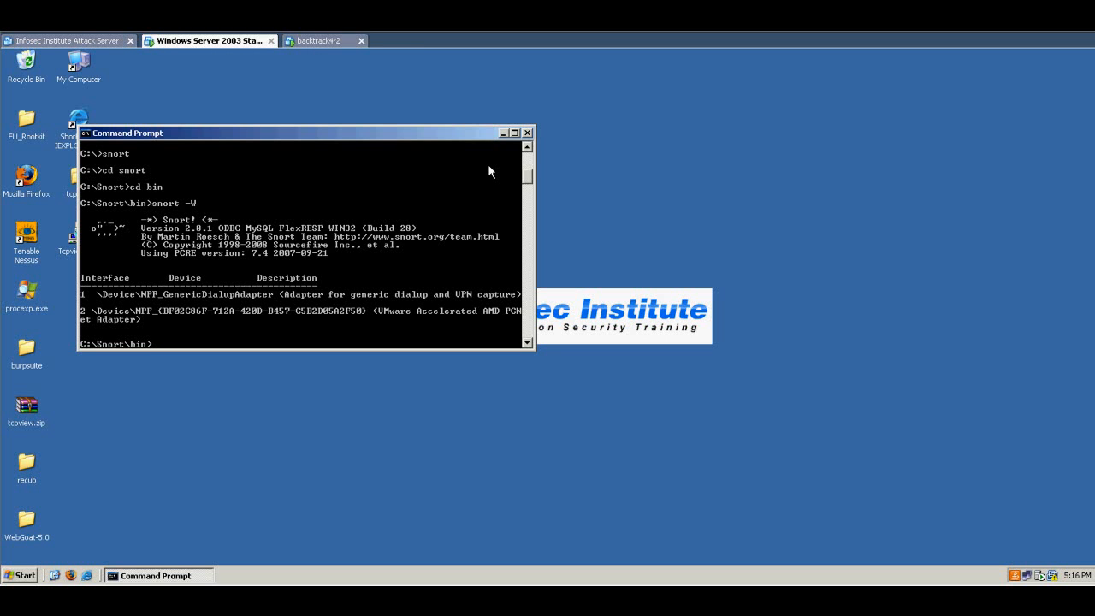
pyautogui.write('s')
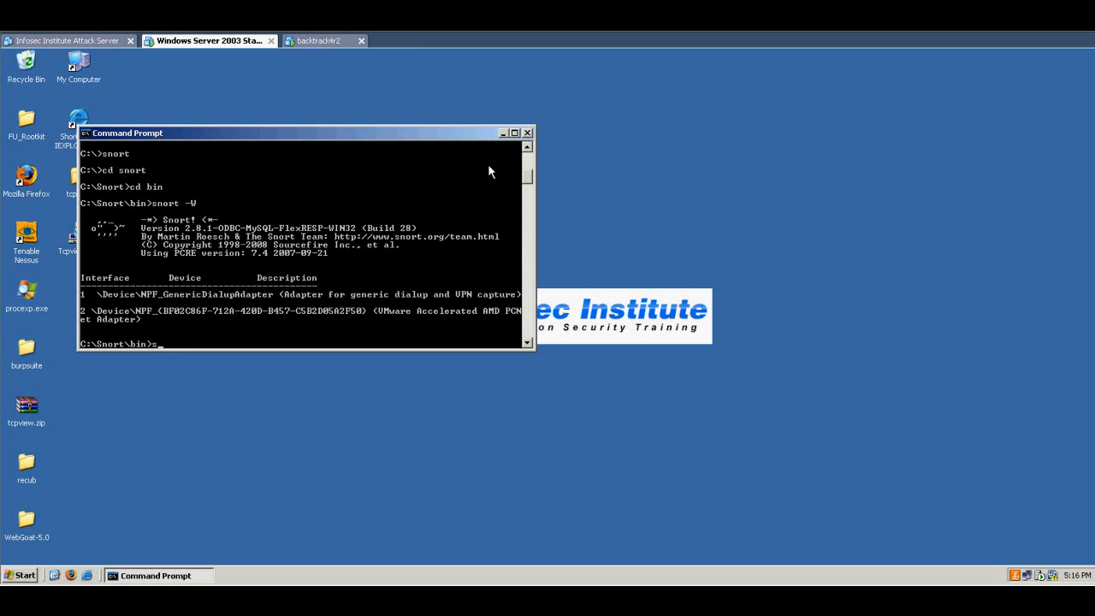
pyautogui.write('nort -dev')
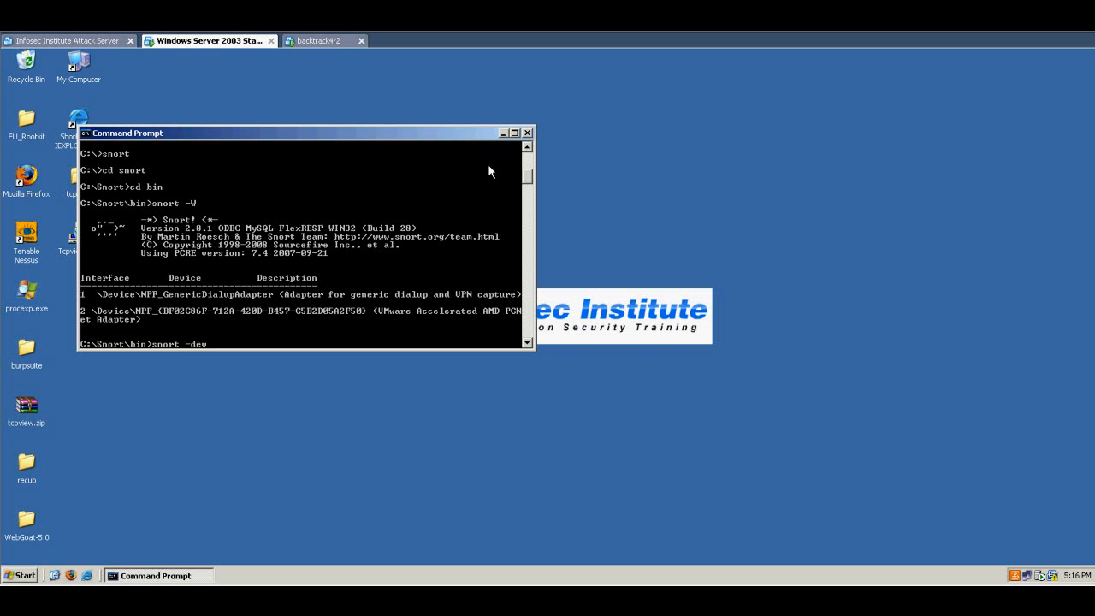
pyautogui.write('-i2')
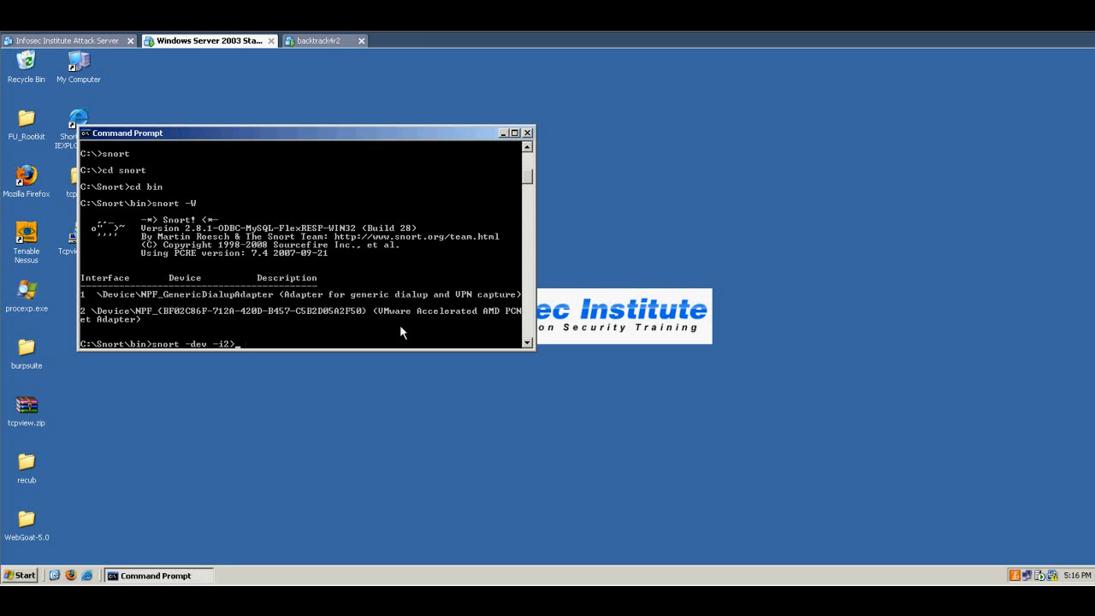
pyautogui.write('>')
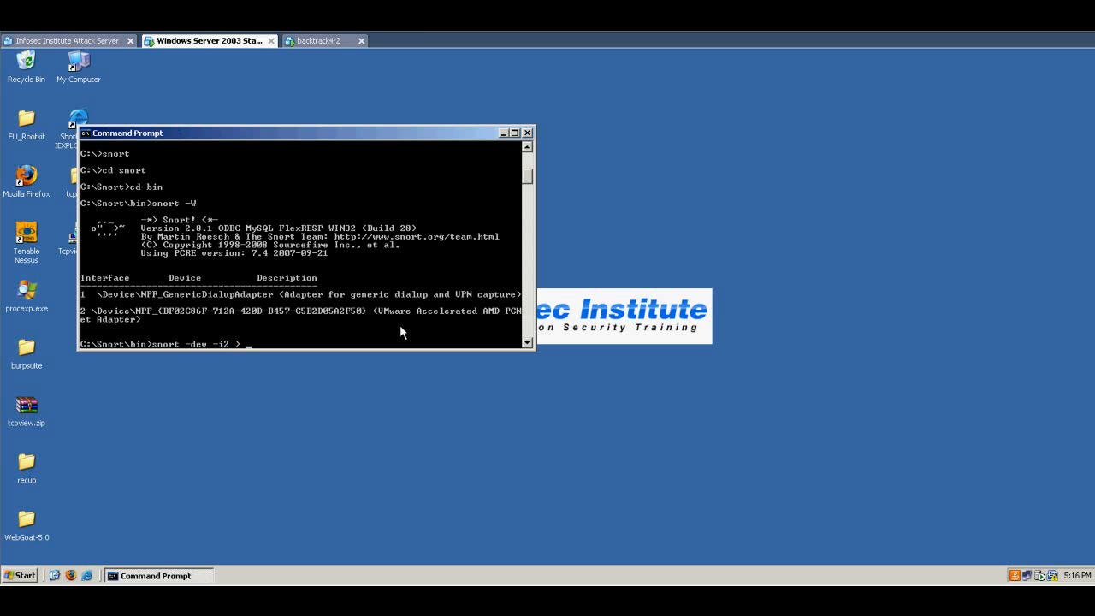
pyautogui.write('l')
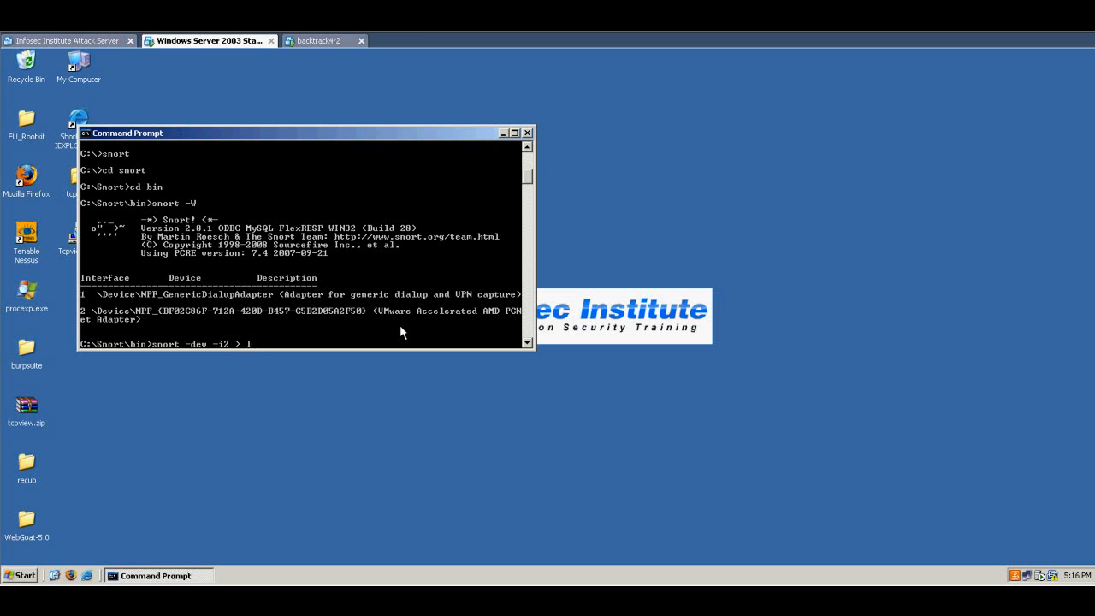
pyautogui.write('isten.txt')
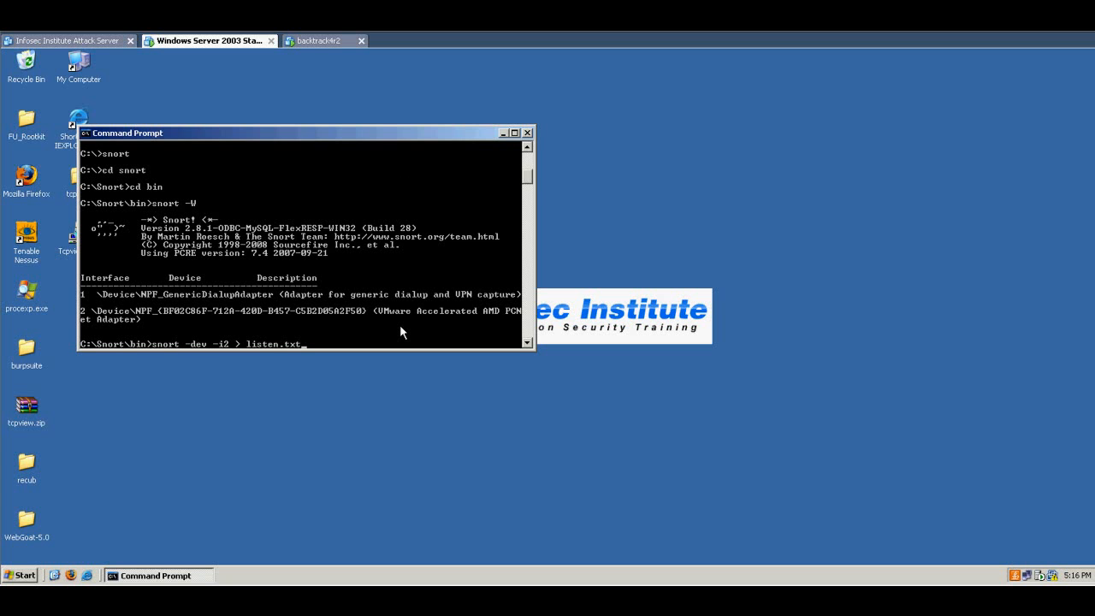
pyautogui.press('enter')
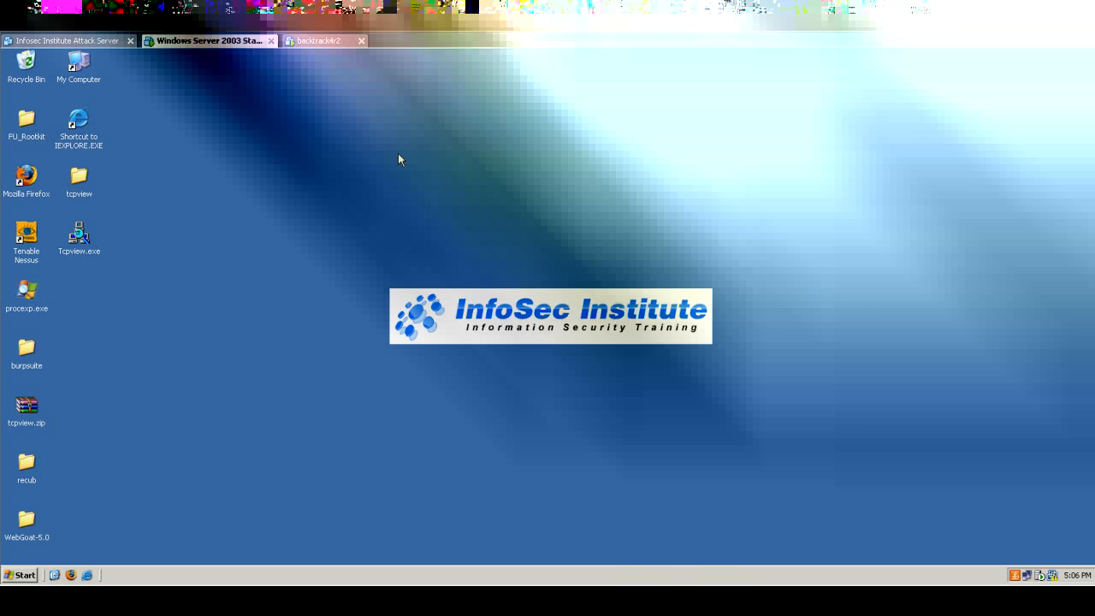
# Switch to the backtrack4r2 tab with the telnet shell uploading mypage.html.
pyautogui.click(321, 40)
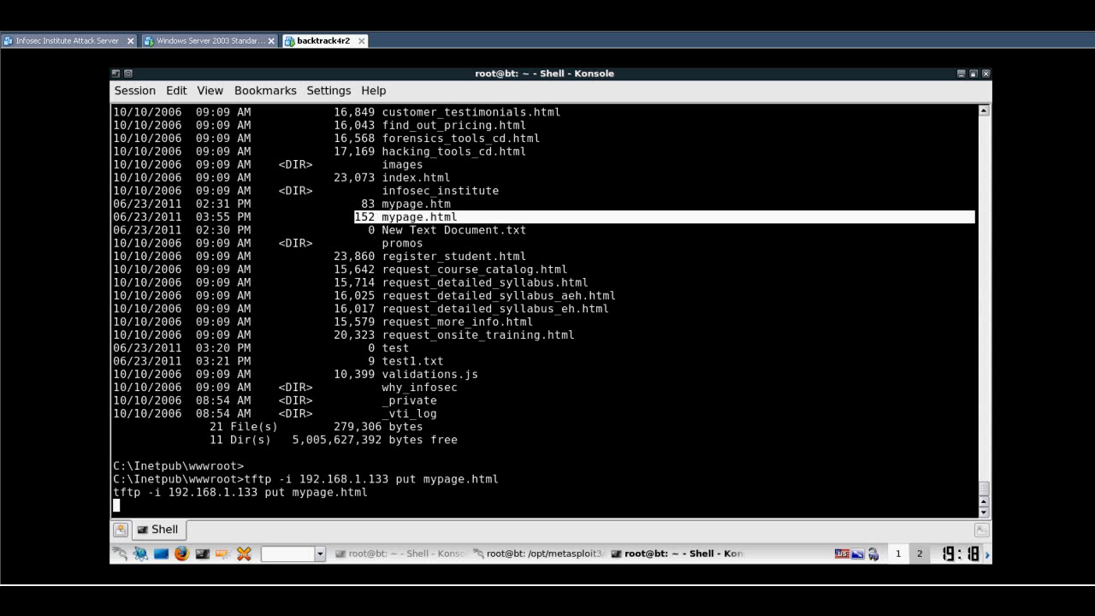
# Interrupt the hanging tftp upload of mypage.html in the remote shell.
pyautogui.click(209, 41)
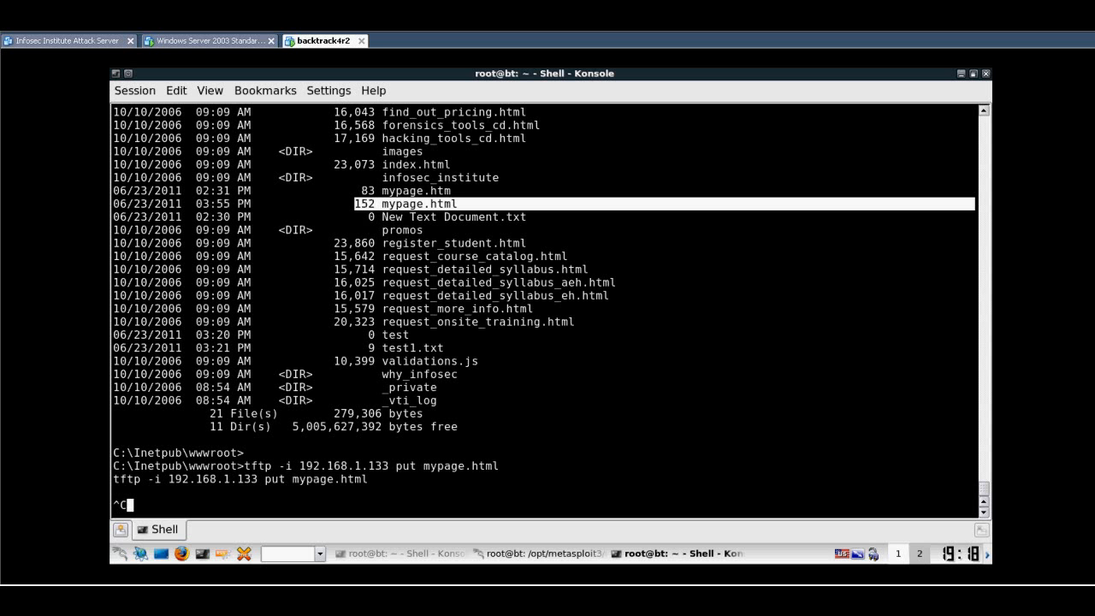
pyautogui.press('ctrl+z')
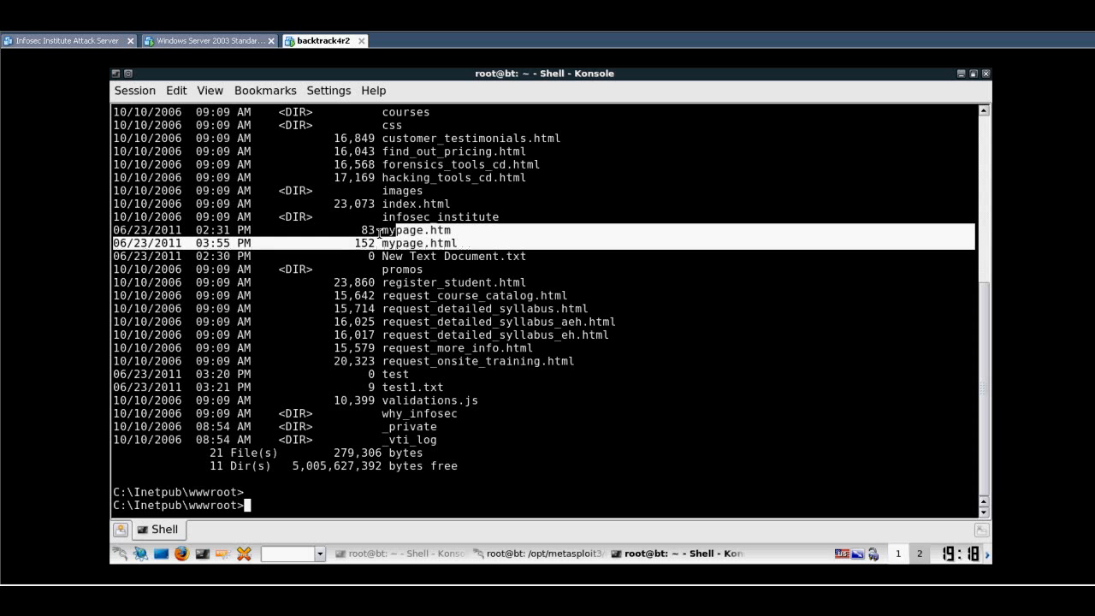
# Enter the tftp command to put mypage.html, retrying with 192.168.1.112.
pyautogui.click(206, 40)
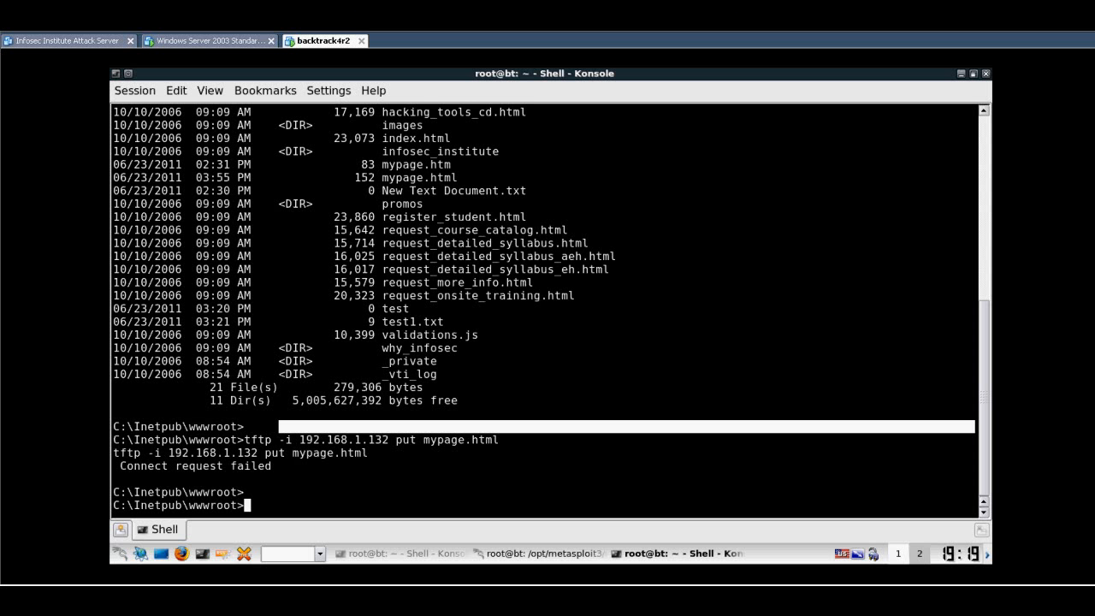
pyautogui.write('tf')
pyautogui.write('cat')
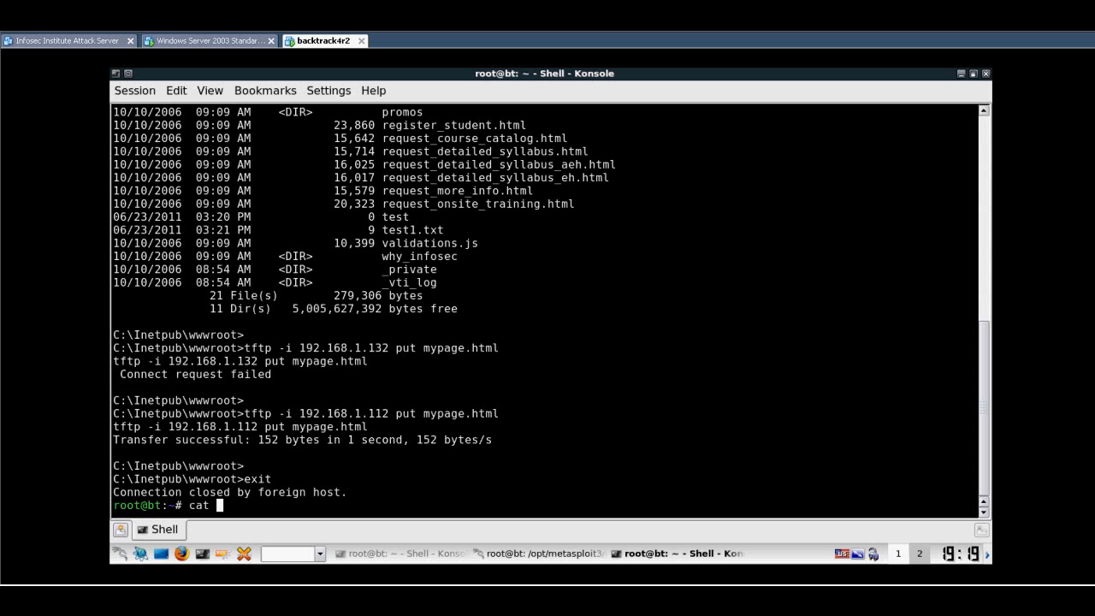
# Display /tmp/mypage.html with cat, exposing the hidden iframe to 192.168.1.112.
pyautogui.write('/tmp/mypage.html')
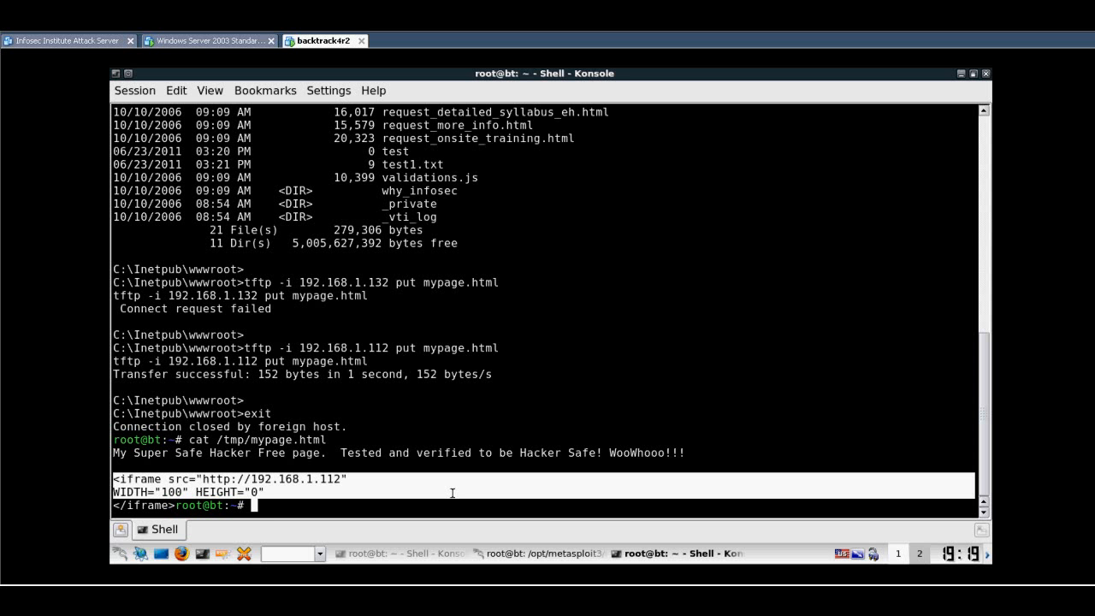
pyautogui.moveTo(399, 397)
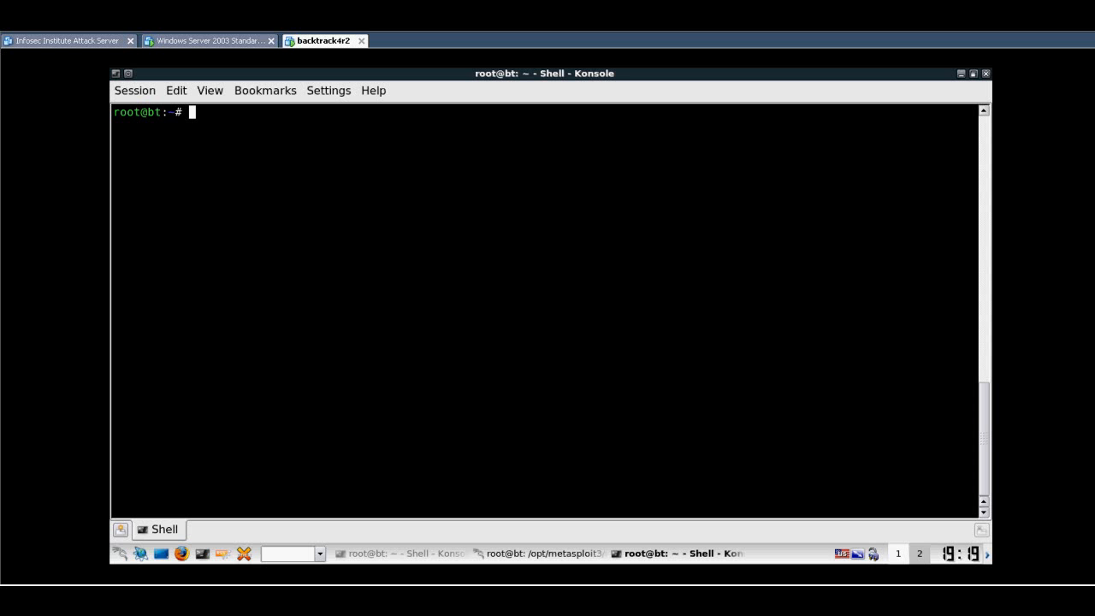
# List the server's C: drive and upload nc.exe to 192.168.1.112 via tftp.
pyautogui.write('tftp')
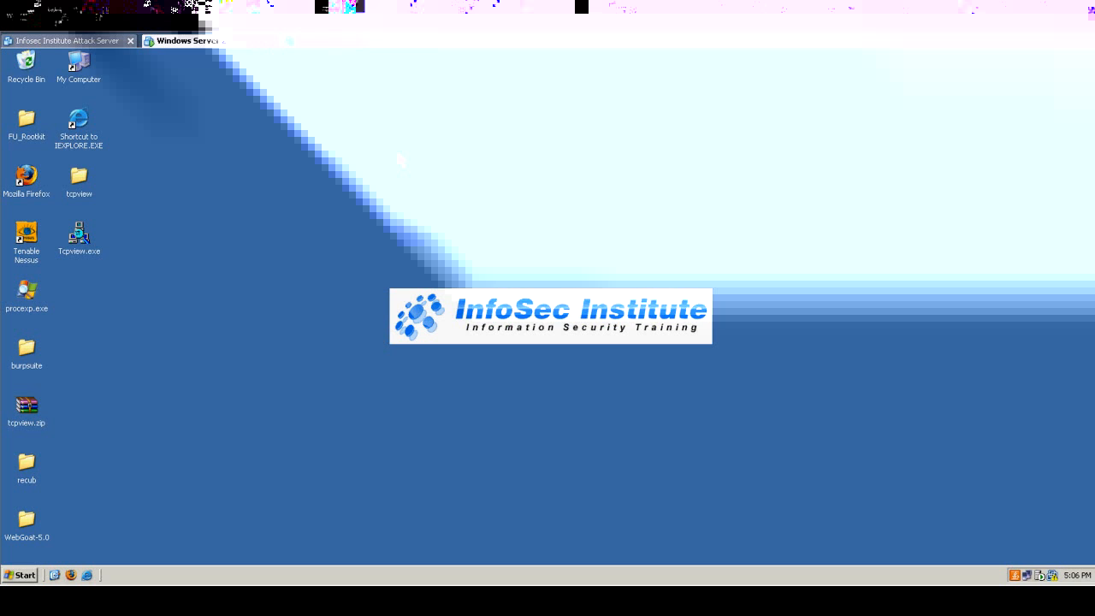
pyautogui.click(323, 40)
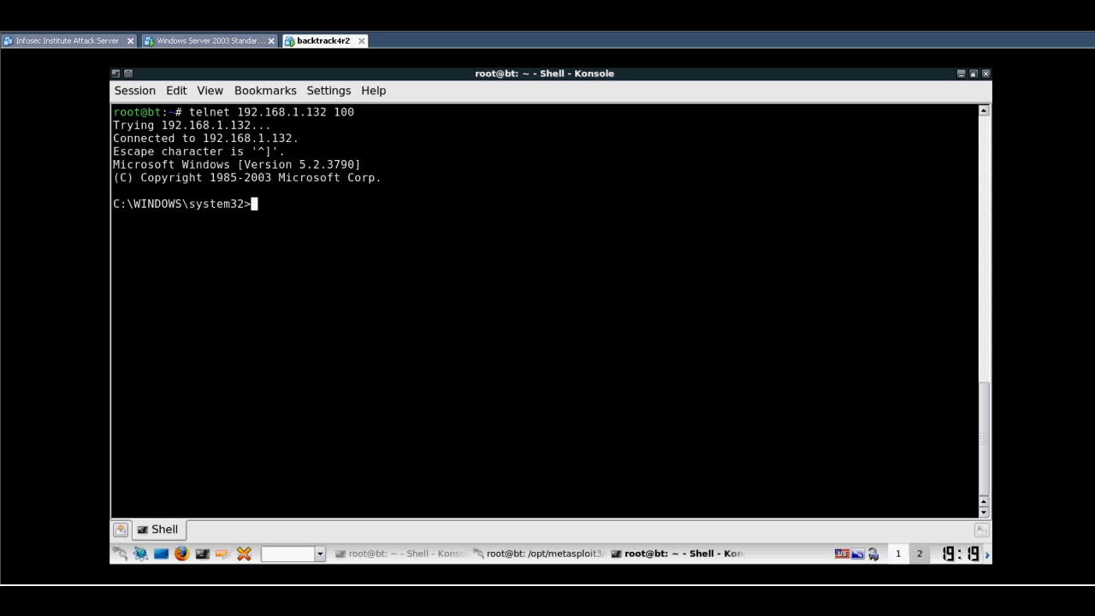
pyautogui.write('dir')
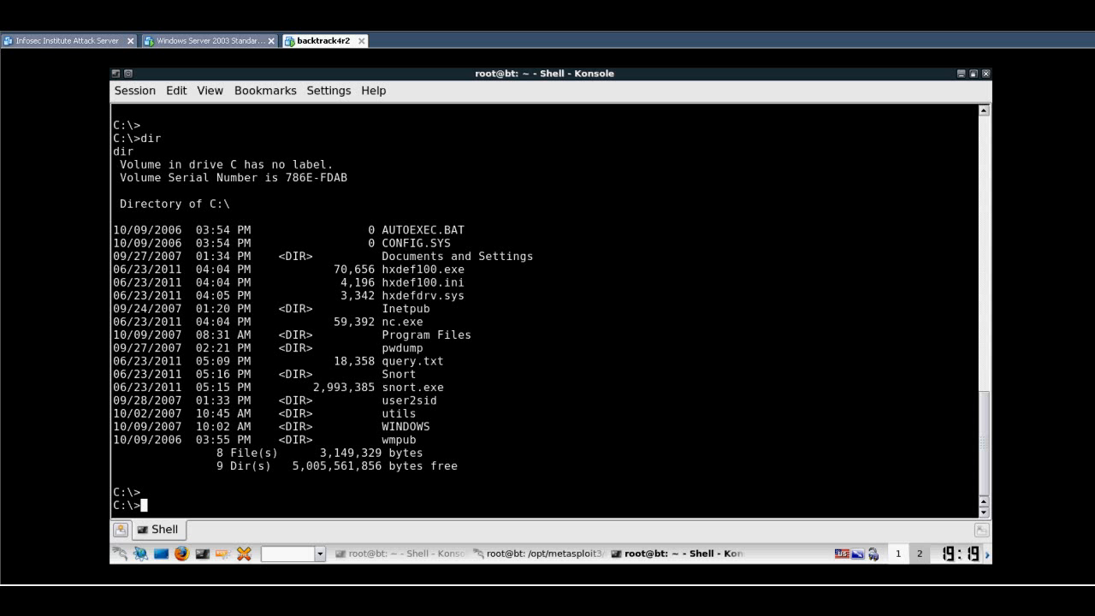
pyautogui.write('tftp -i 192.168.1.112 put nc.exe')
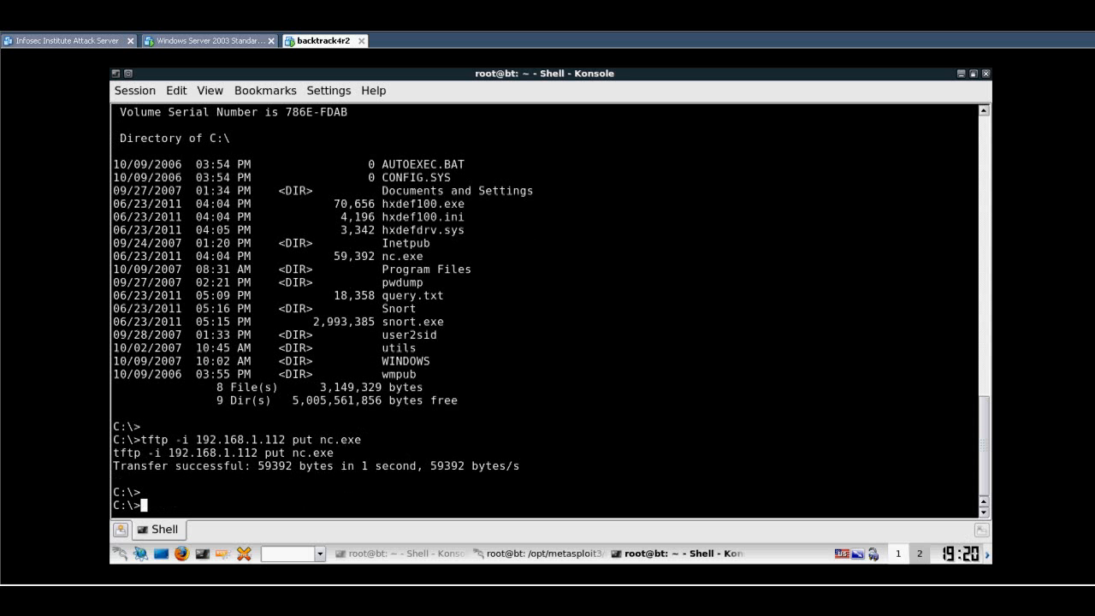
# Upload hxdef100.exe to 192.168.1.112 with tftp -i put.
pyautogui.write('tftp -^[')
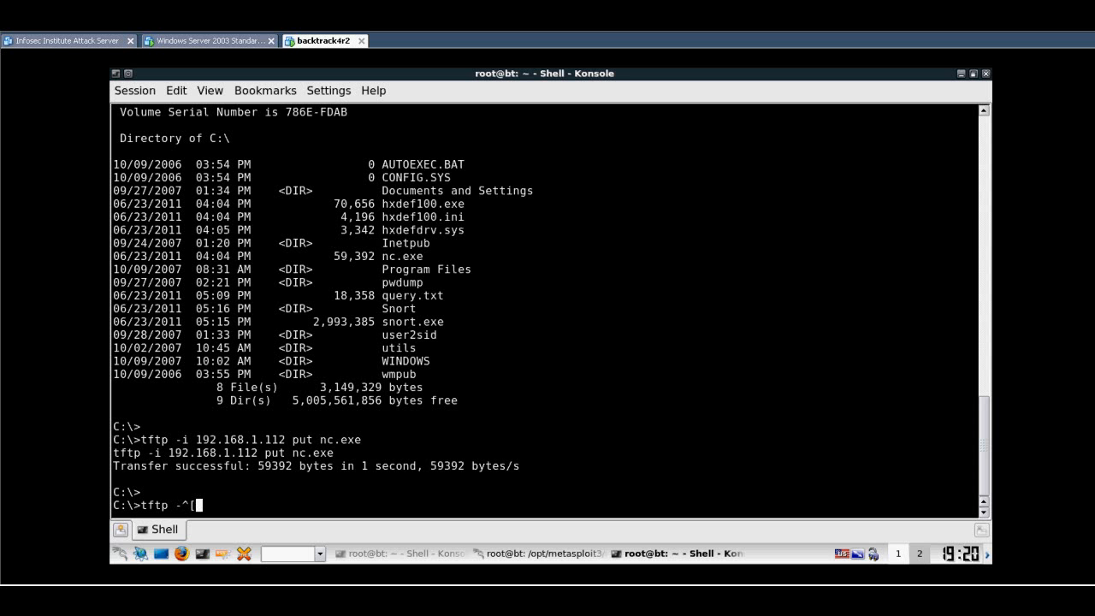
pyautogui.click(205, 40)
pyautogui.write('i 192.168.1.112 put')
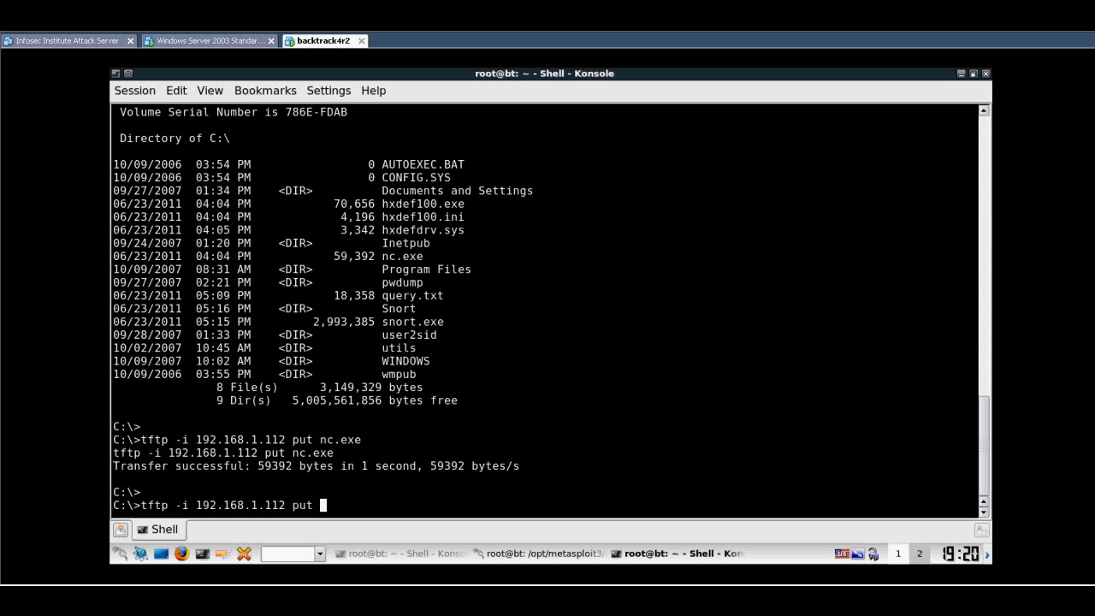
pyautogui.write('hxdef')
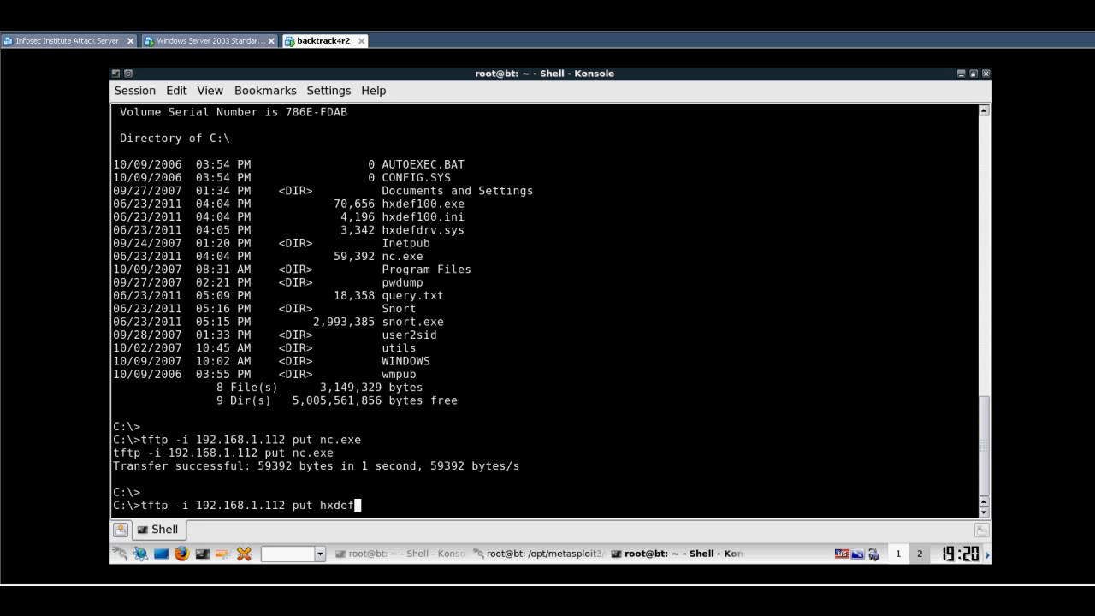
pyautogui.write('1o')
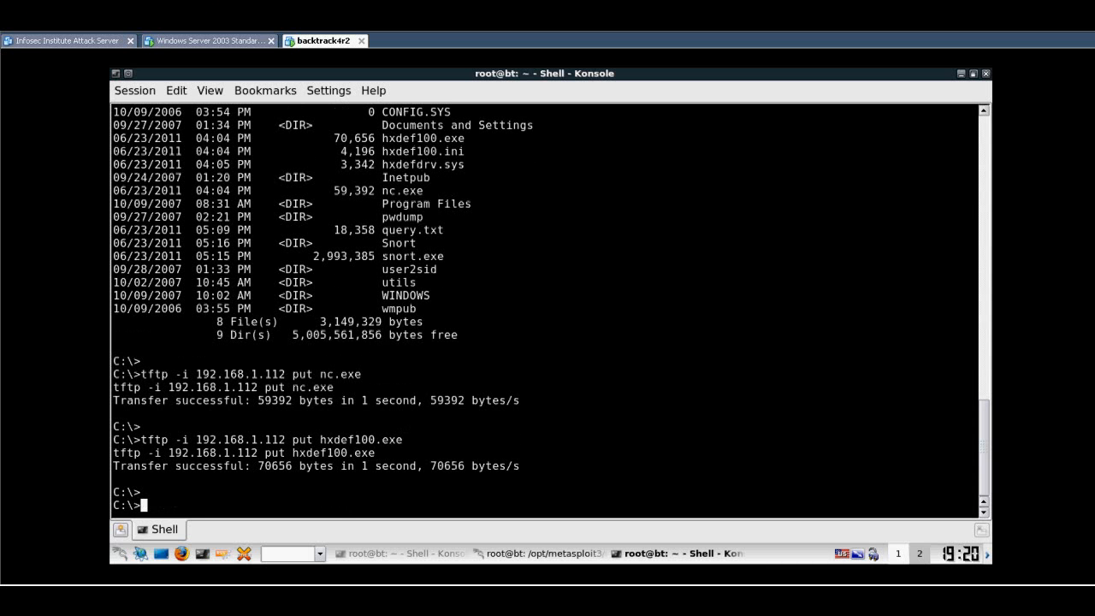
# Upload hxdef100.ini to 192.168.1.112 with tftp -i put.
pyautogui.write('tftp -i 192.168.1.112 put n')
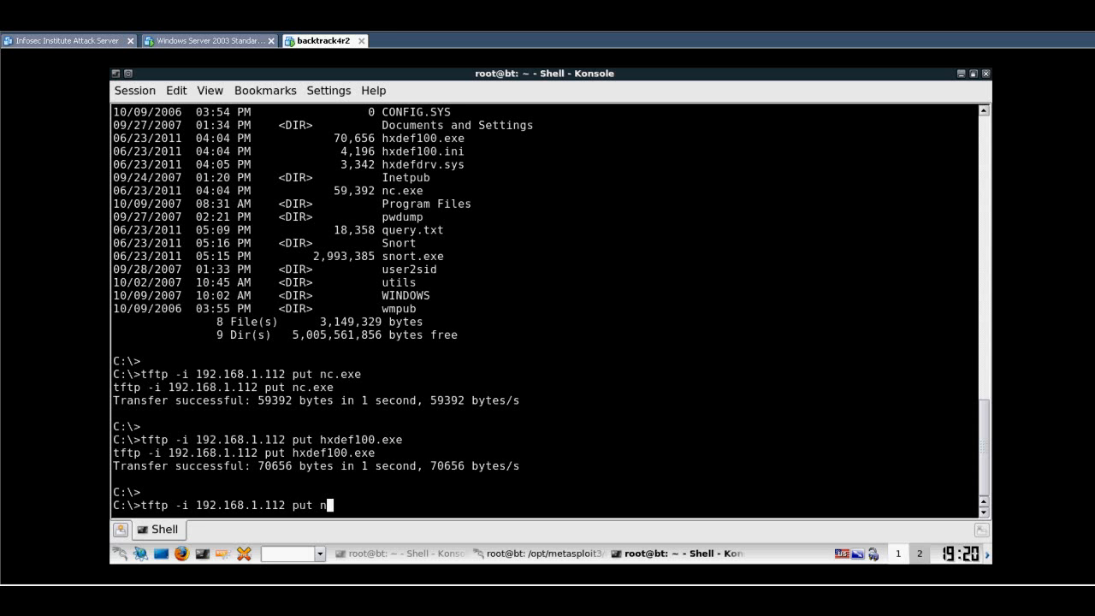
pyautogui.write('xdef')
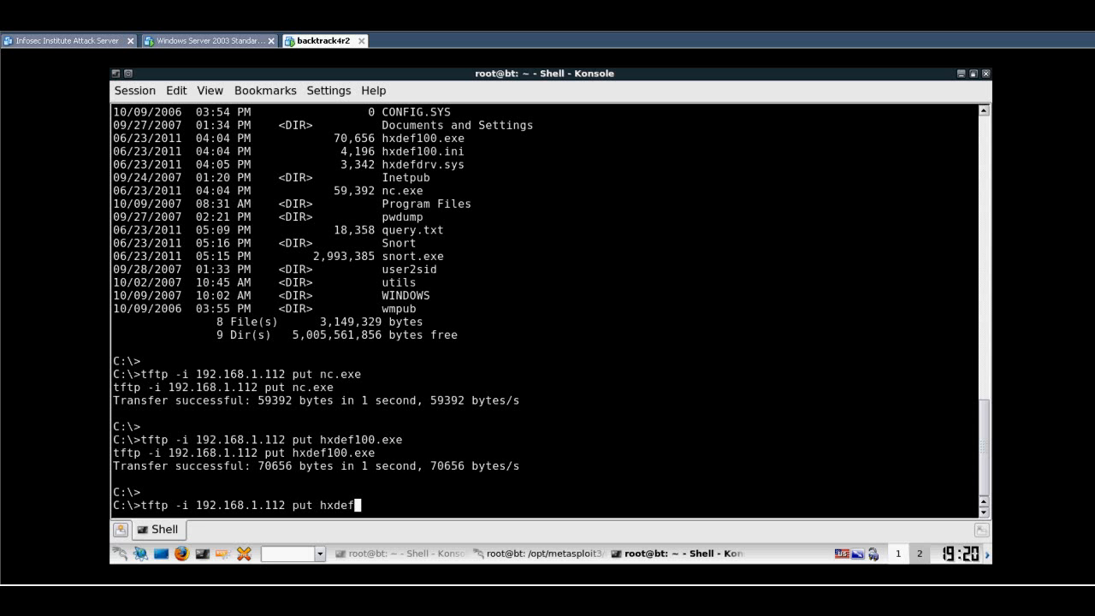
pyautogui.write('100.ini')
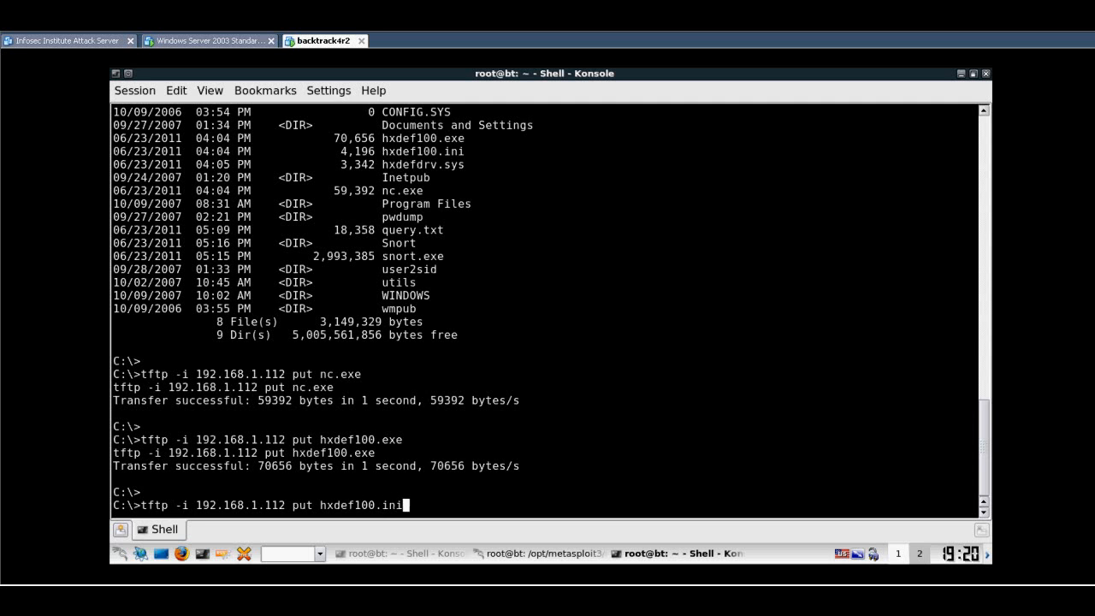
pyautogui.press('Return')
pyautogui.write('cat /')
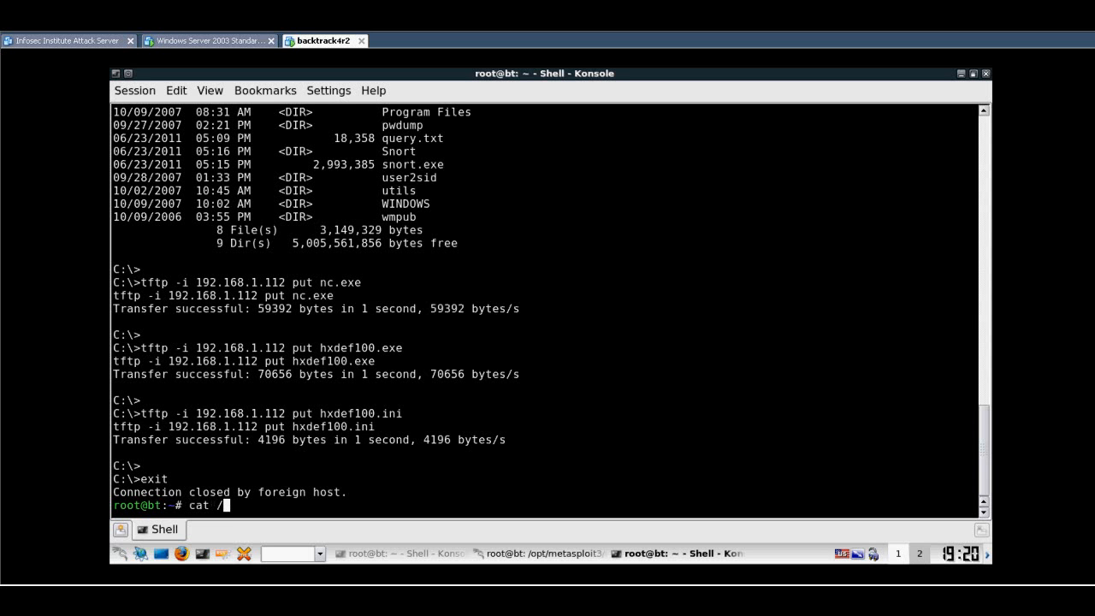
# Cat /tmp/hxdef100.ini, scroll its settings, then switch to the Windows Server 2003 VM.
pyautogui.write('tmp/hd')
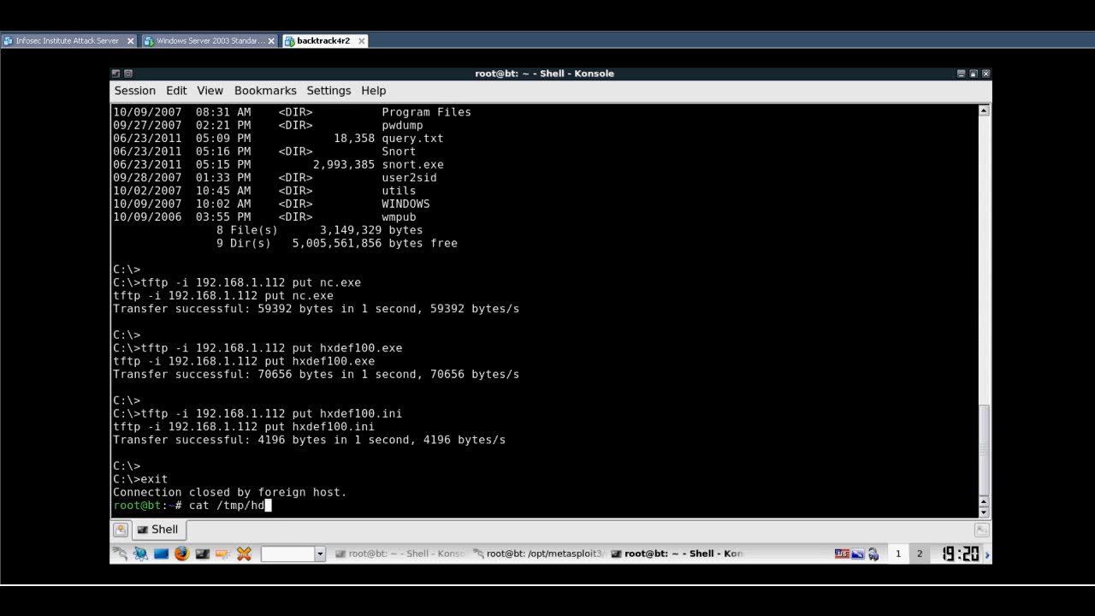
pyautogui.write('xdef')
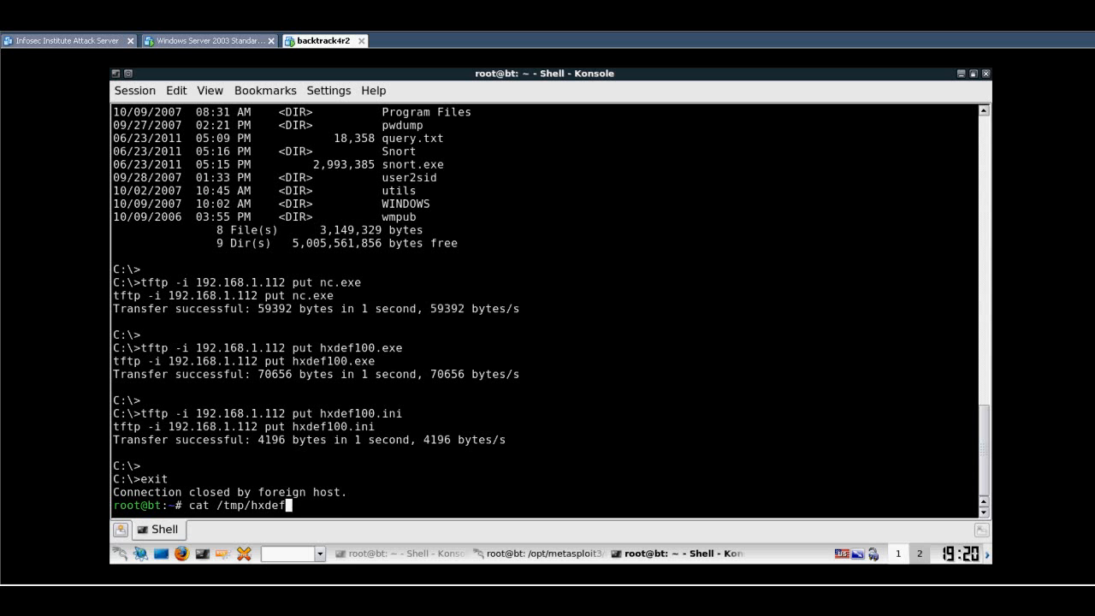
pyautogui.write('100.ini')
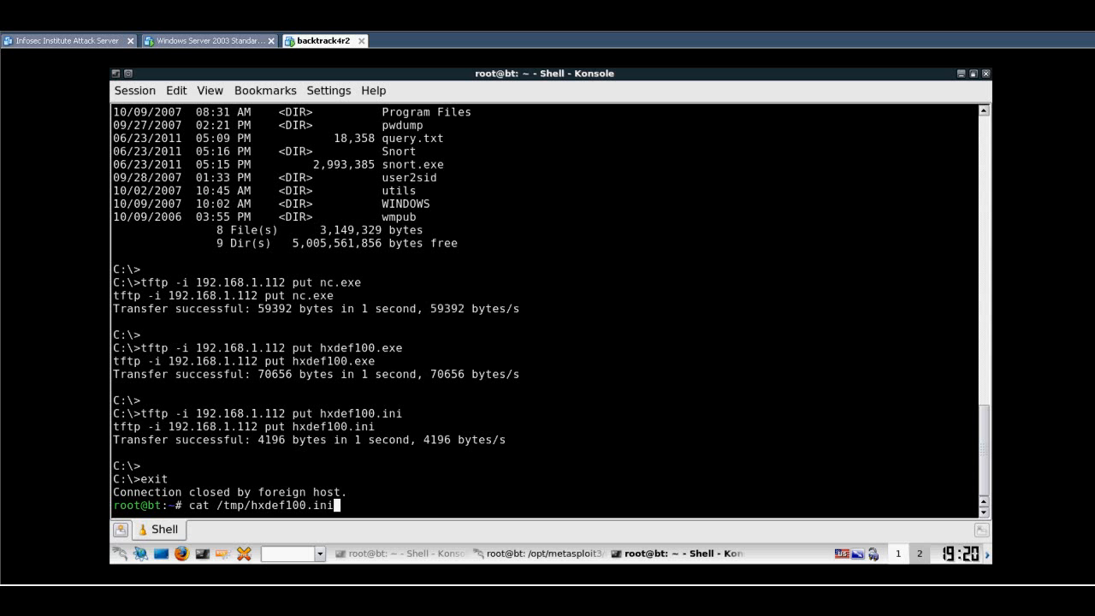
pyautogui.click(205, 40)
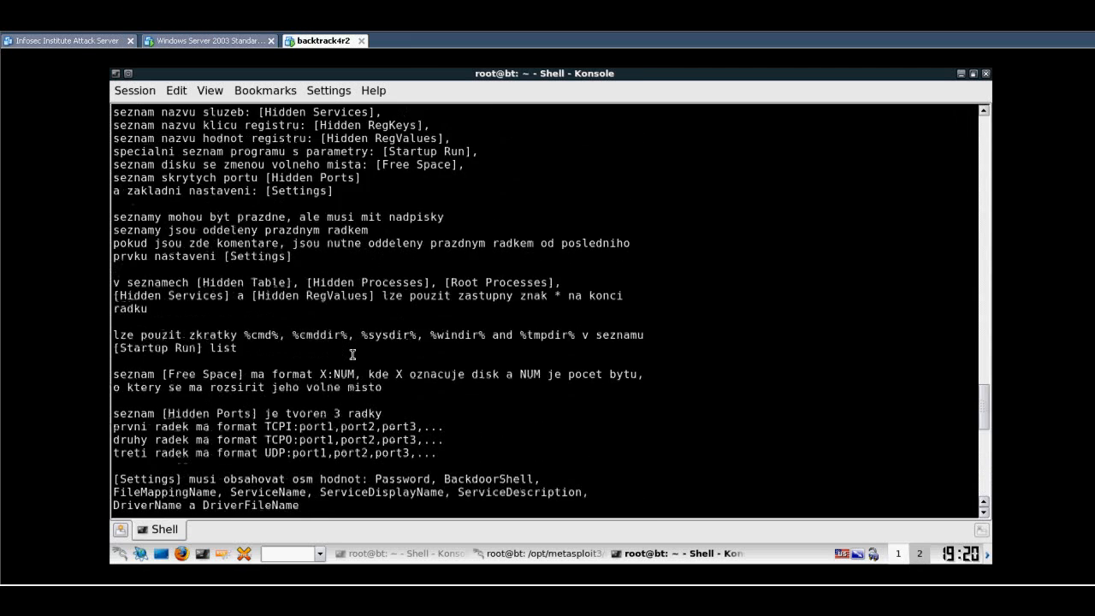
pyautogui.scroll(-3)
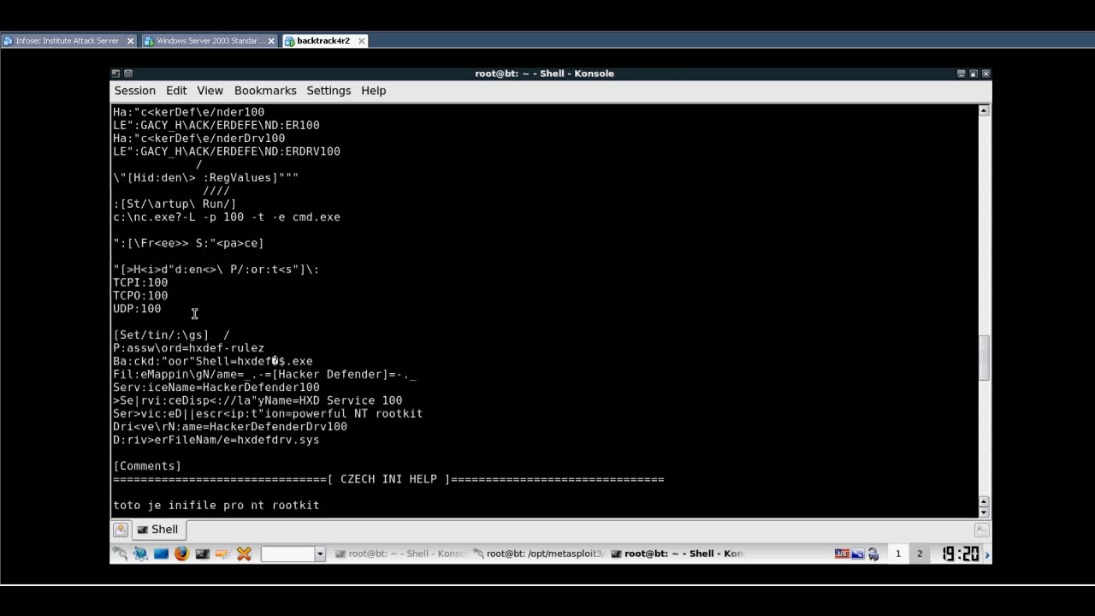
pyautogui.click(209, 40)
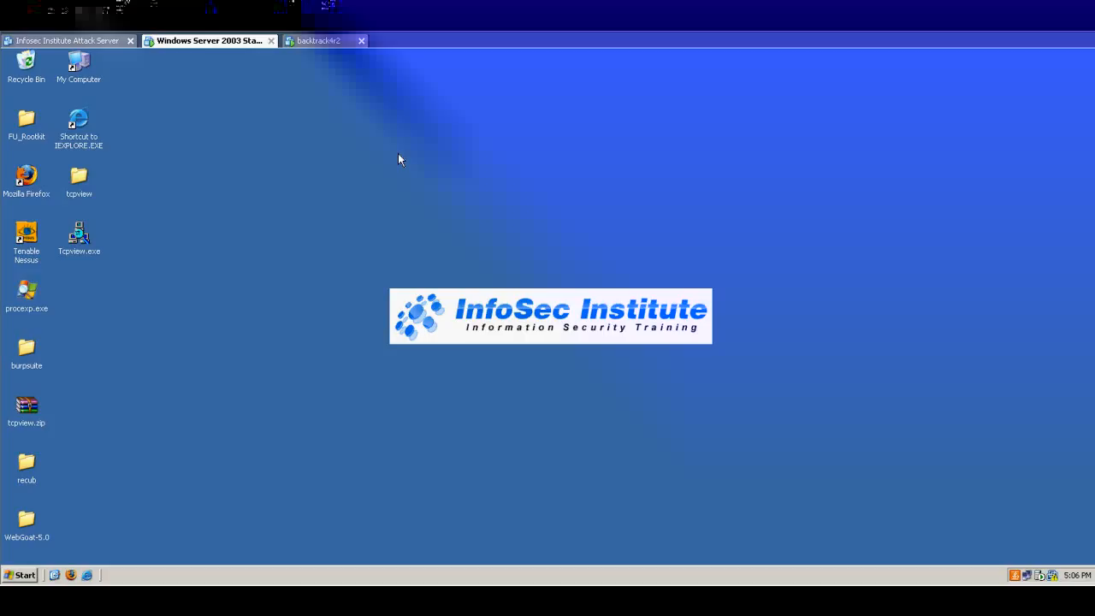
pyautogui.click(323, 40)
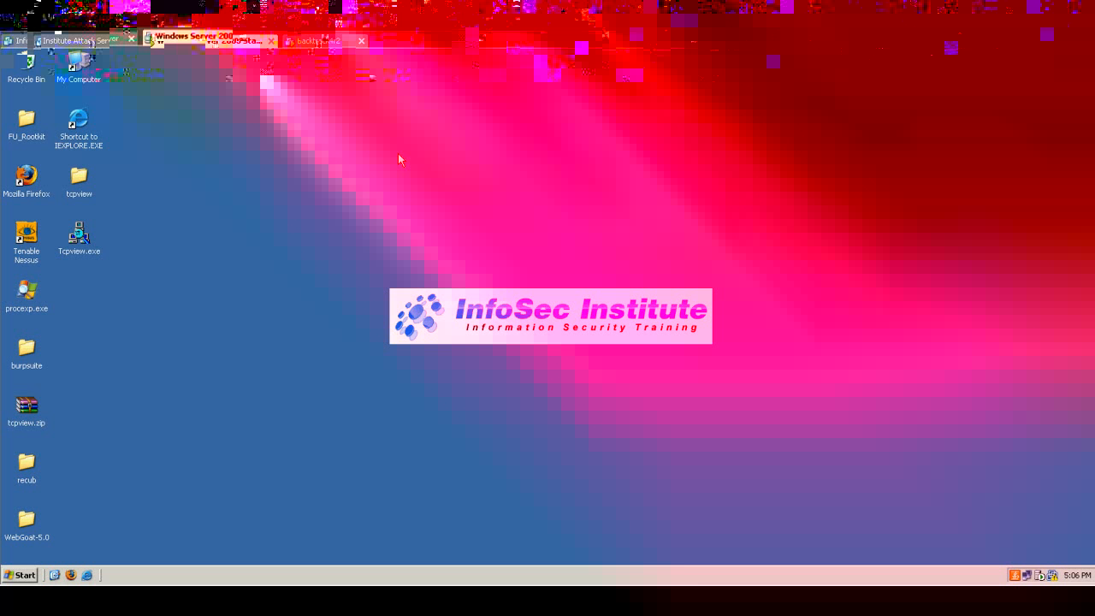
# Review hxdef100.ini's hidden-entries sections on BackTrack, then return to the Windows server.
pyautogui.click(321, 40)
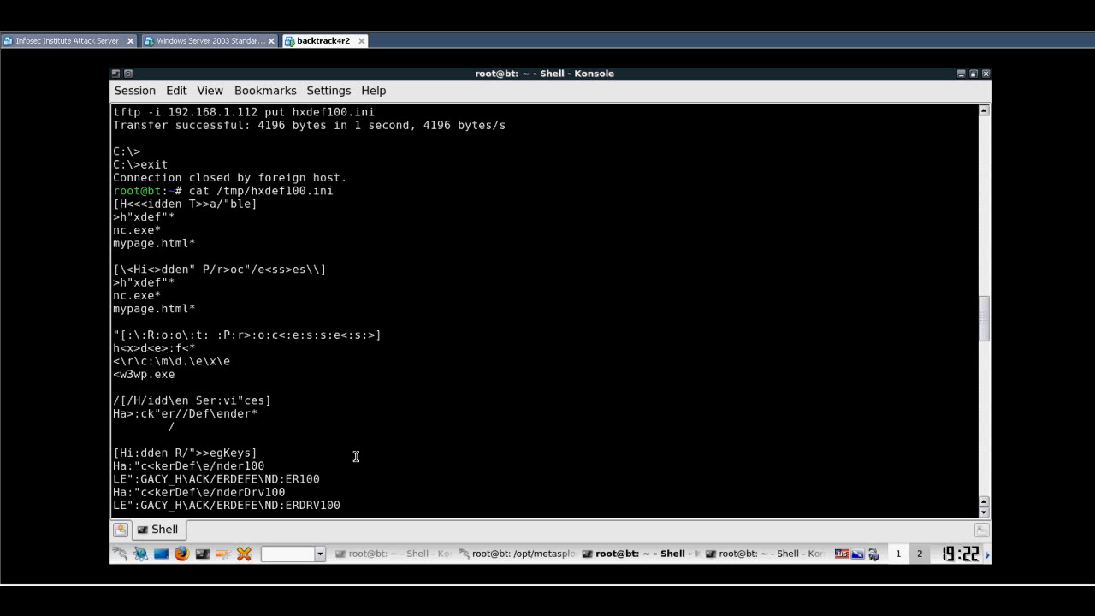
pyautogui.click(205, 40)
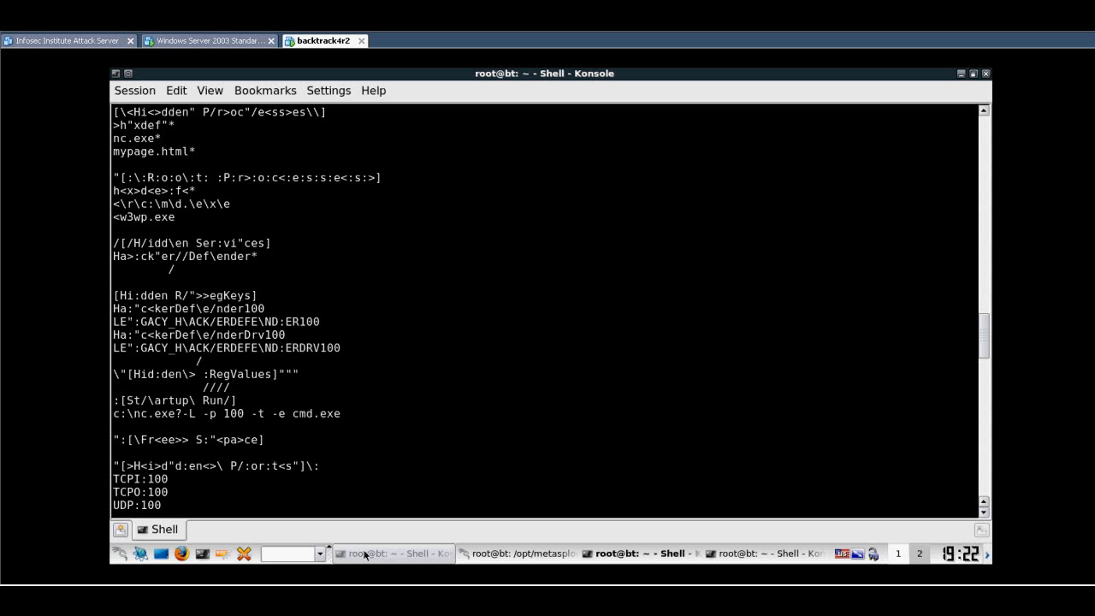
pyautogui.click(208, 40)
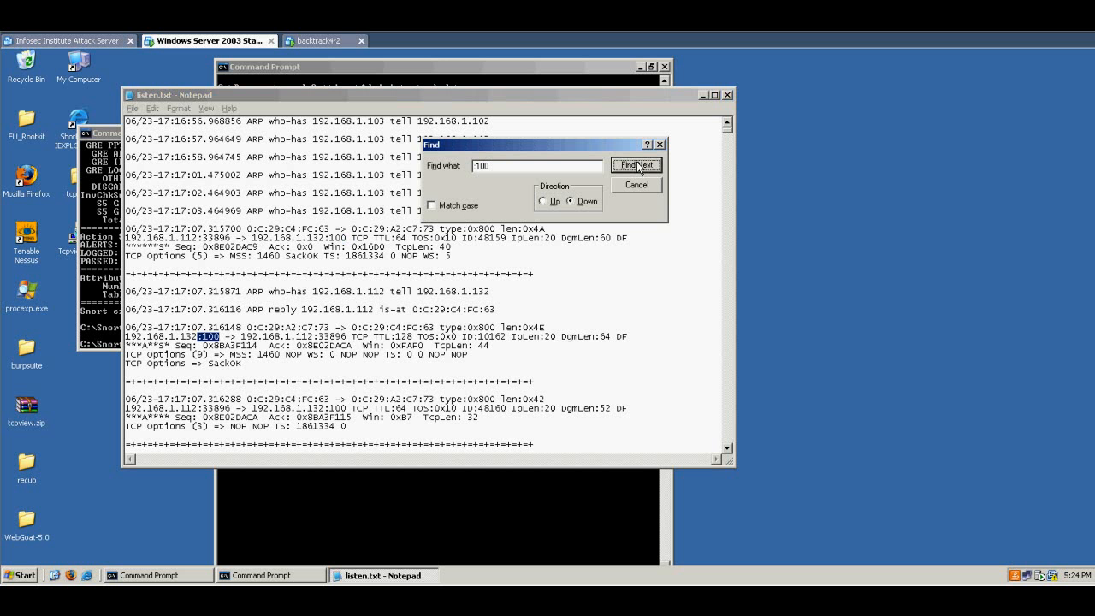
# Find the next two occurrences of 100 in listen.txt, then leave Notepad.
pyautogui.click(636, 165)
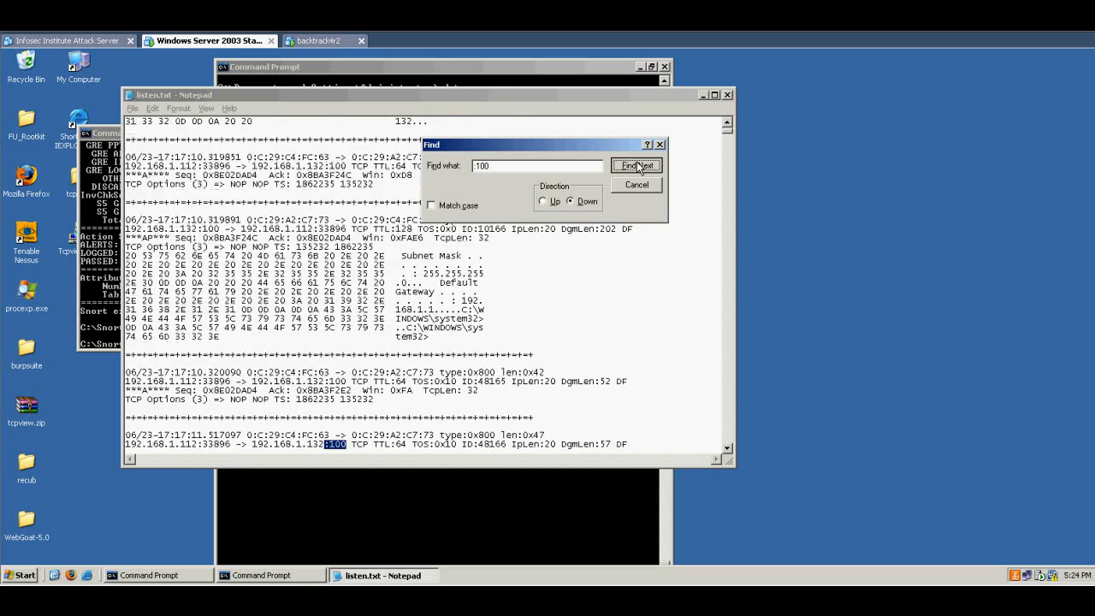
pyautogui.click(636, 165)
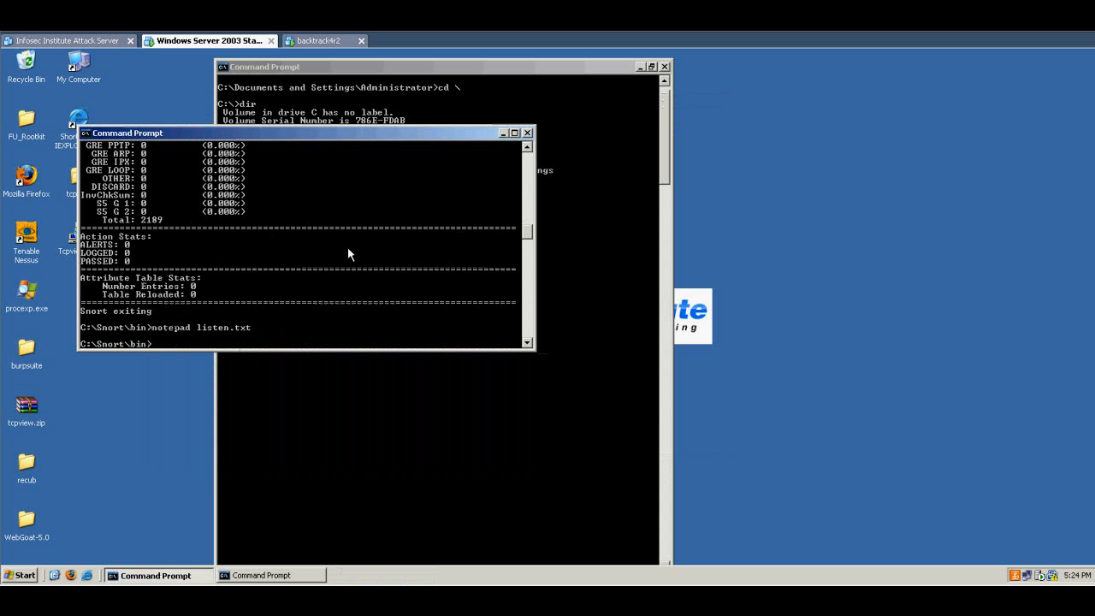
pyautogui.click(320, 40)
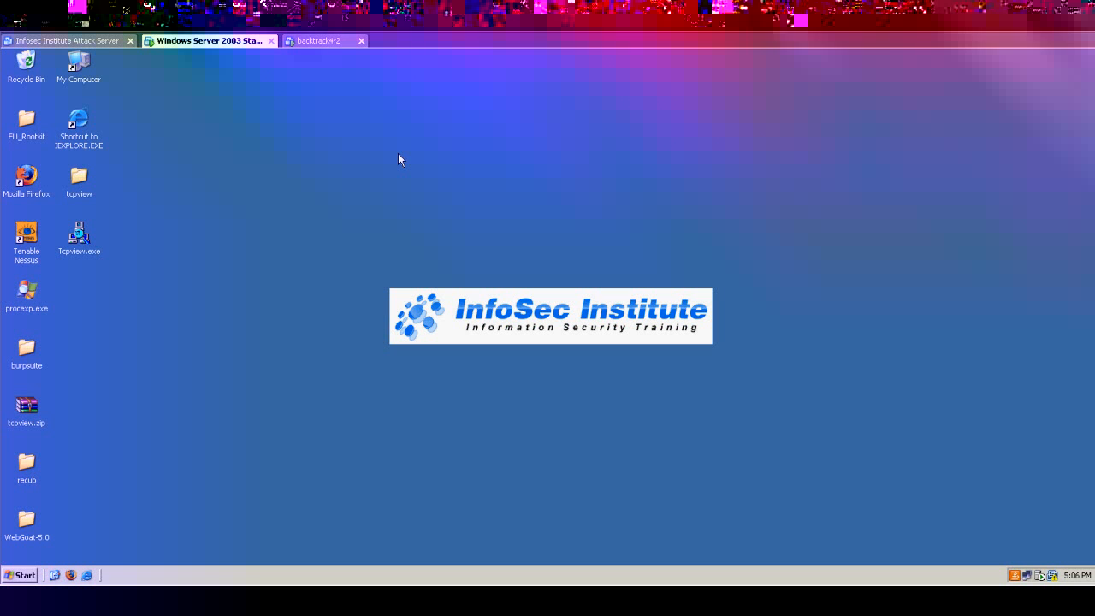
# Switch between the BackTrack and Windows Server VMs, returning to the hxdef100.ini listing in Konsole.
pyautogui.click(321, 40)
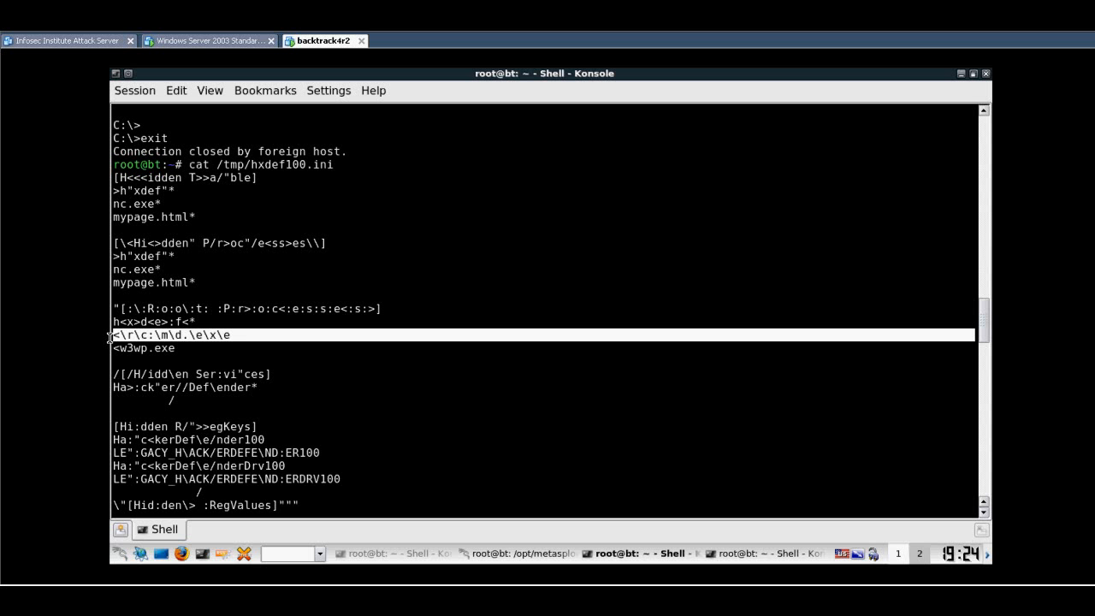
pyautogui.click(208, 40)
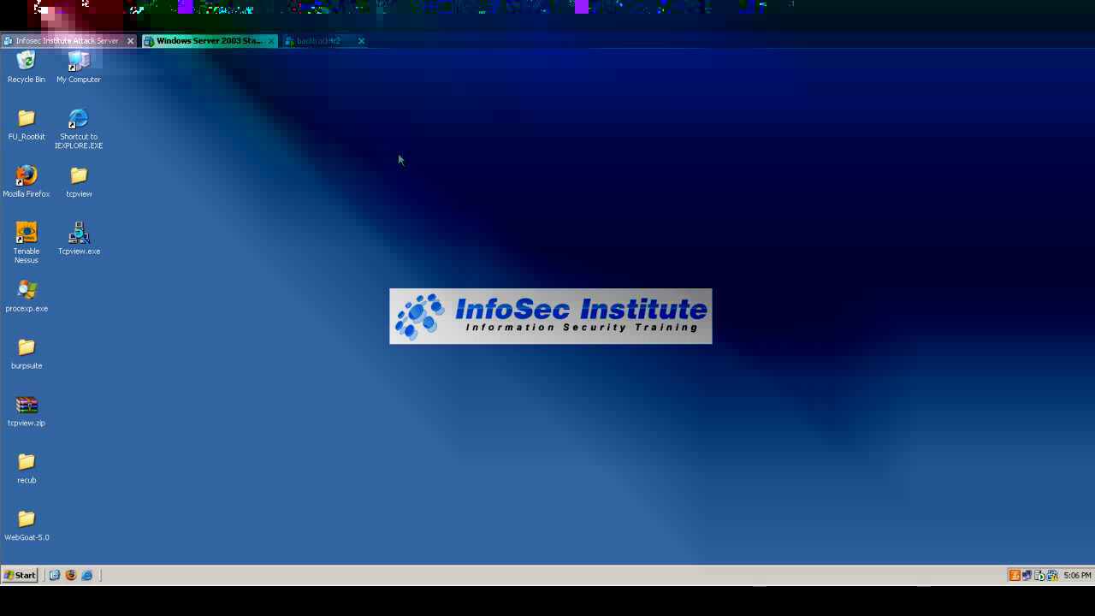
pyautogui.click(324, 40)
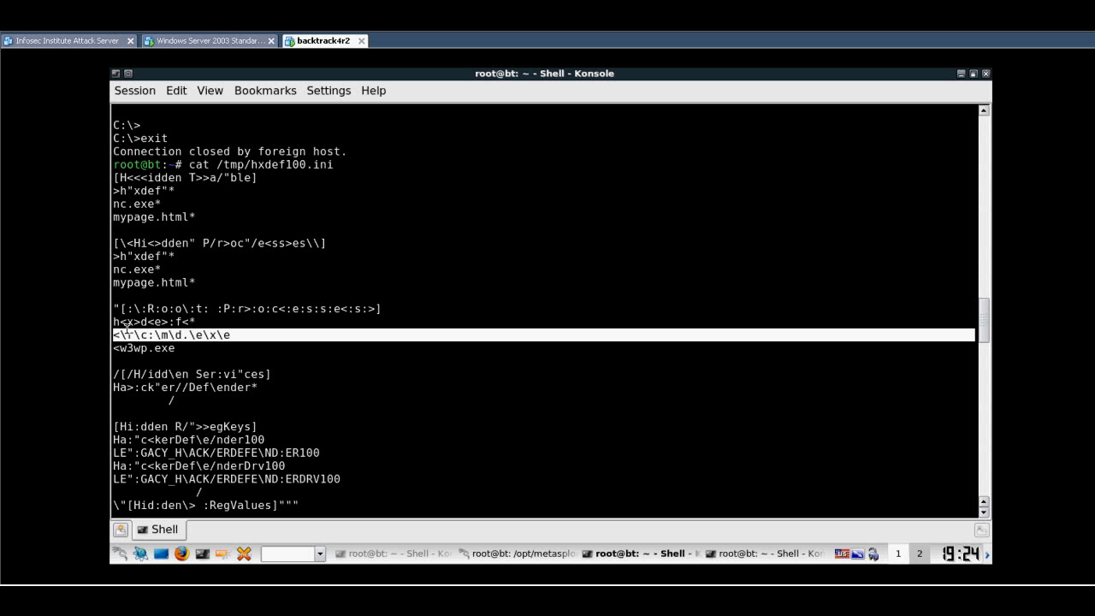
pyautogui.moveTo(246, 270)
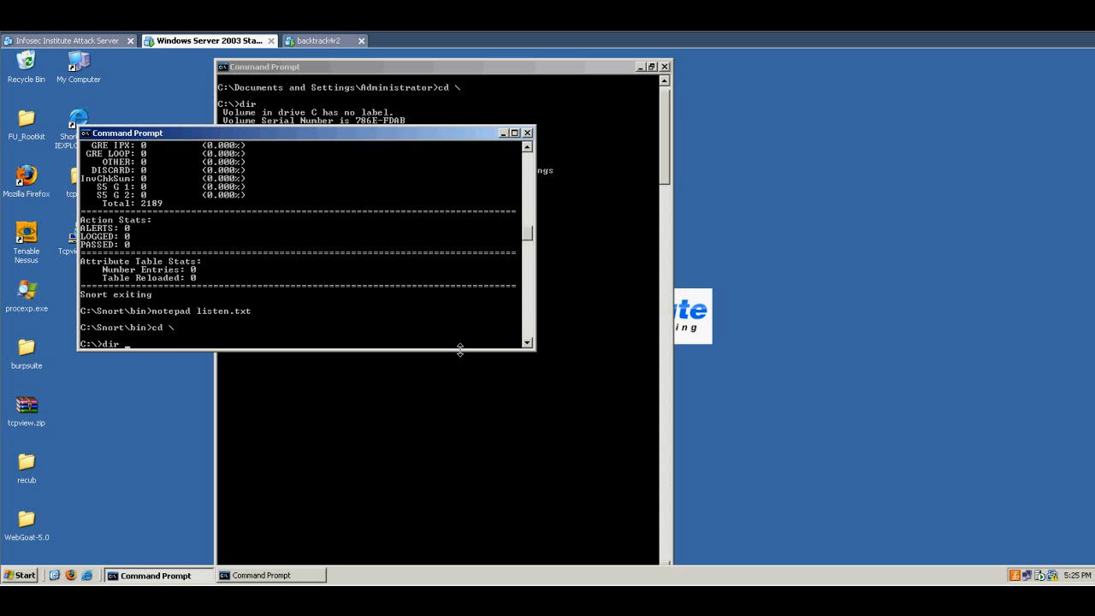
# Locate rcmd.exe in C:\WINDOWS\system32, run it, and head to the Administrator Desktop.
pyautogui.write('rcmd.exe')
pyautogui.write('cd windows\\system32')
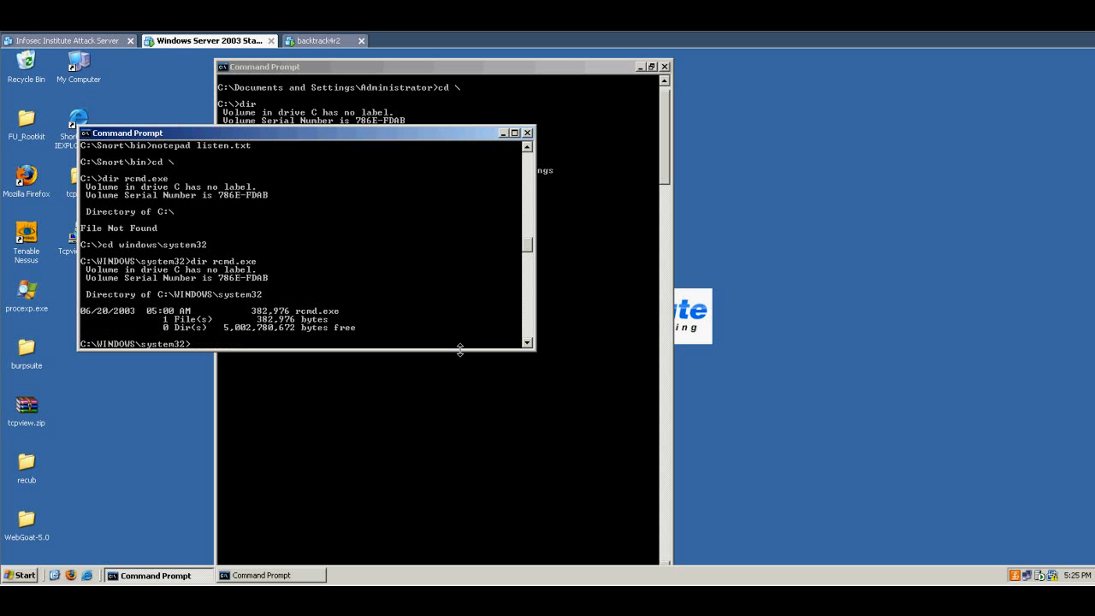
pyautogui.write('rcmd.exe')
pyautogui.write('cd')
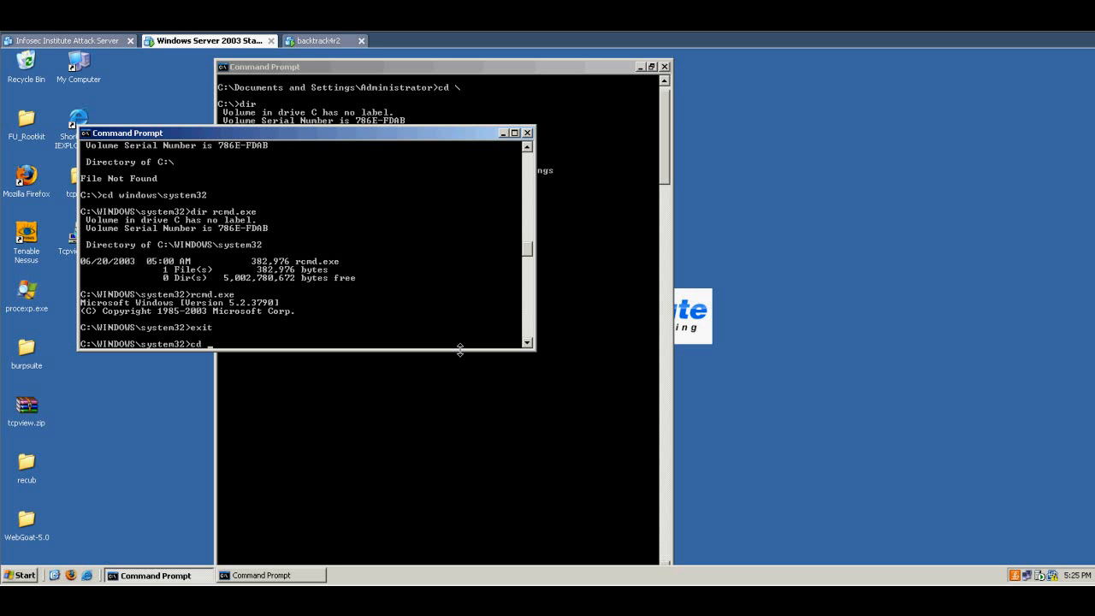
pyautogui.write('Documents and Settings"')
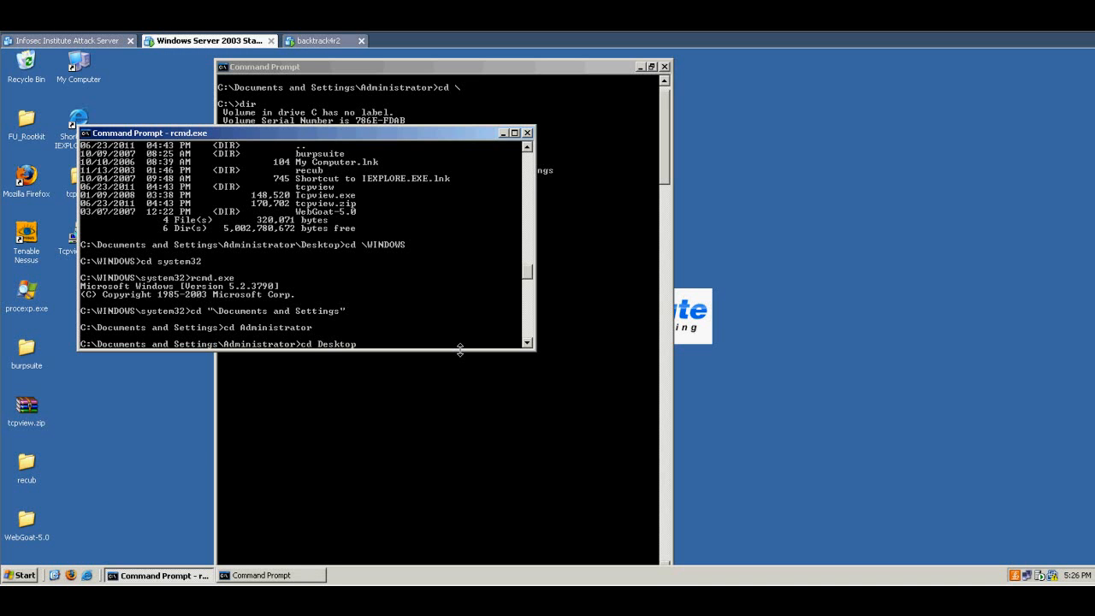
# List the Desktop to reveal the hxdef folder, then list C:\ showing hxdef100 files and nc.exe.
pyautogui.write('dir')
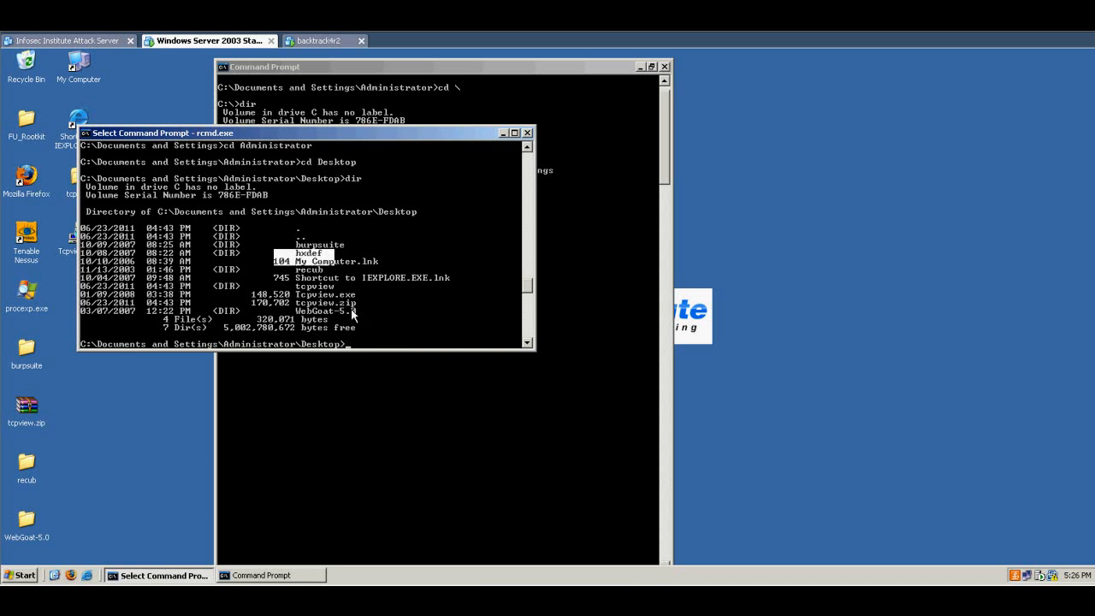
pyautogui.write('cd hxdef')
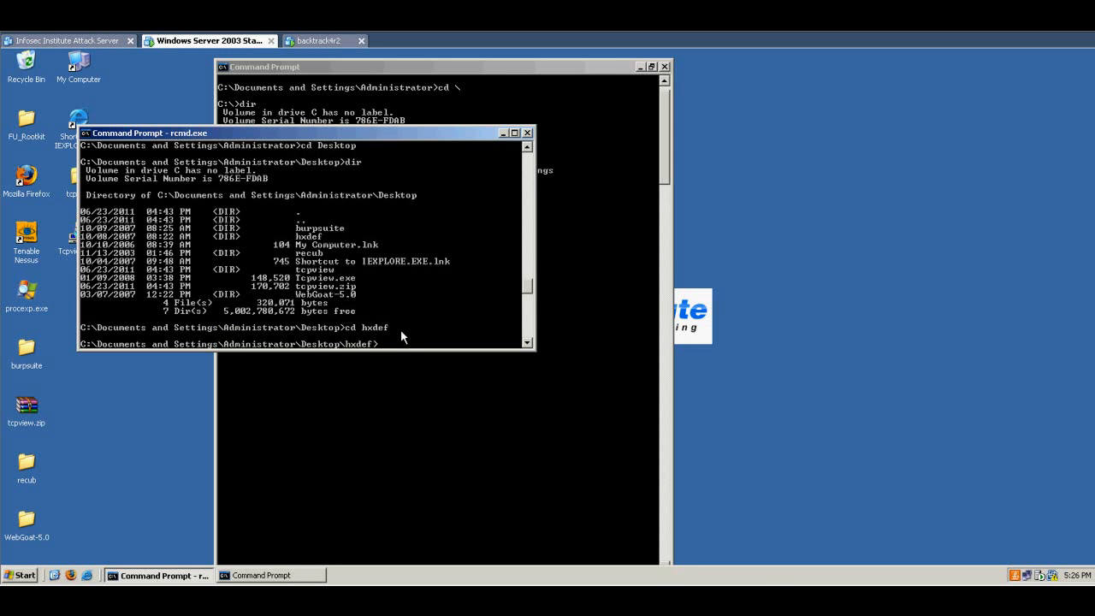
pyautogui.write('dir')
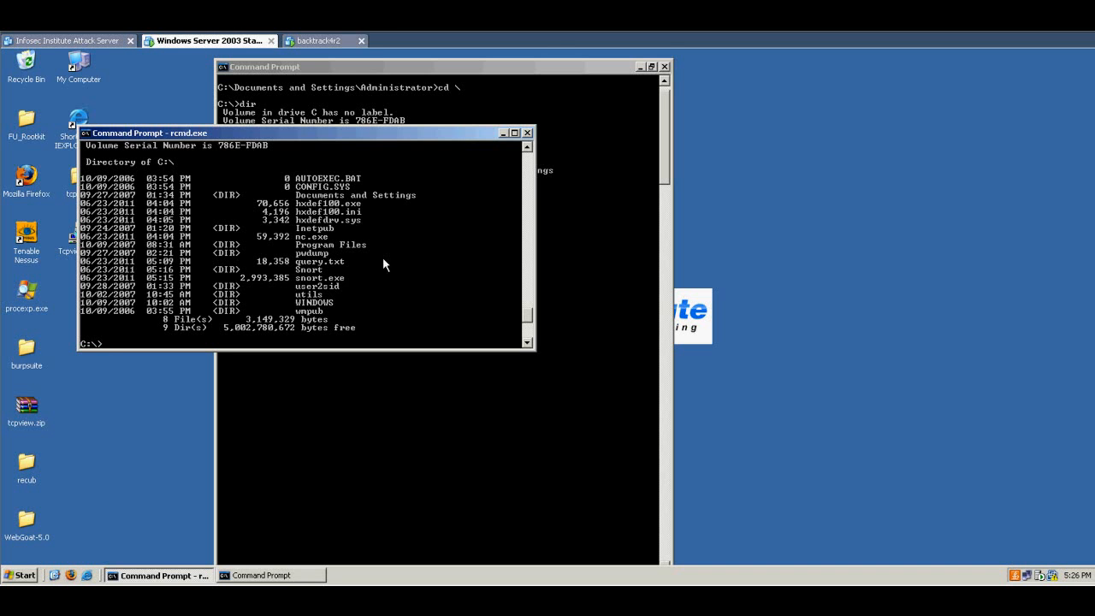
pyautogui.moveTo(346, 229)
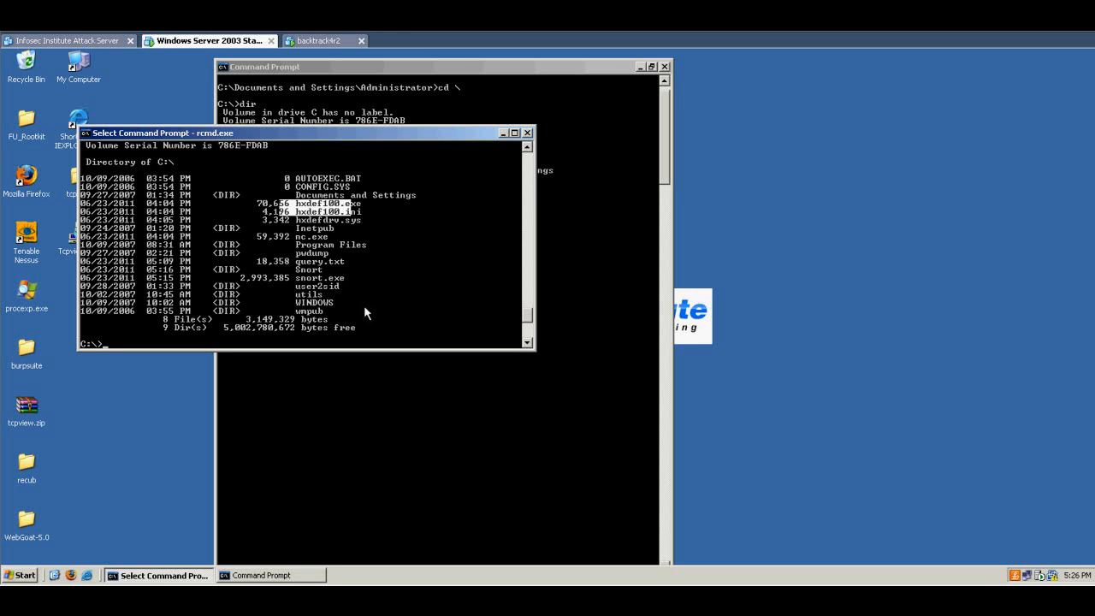
# Start a cd command after highlighting hxdef100.exe and hxdef100.ini in the listing.
pyautogui.write('cd')
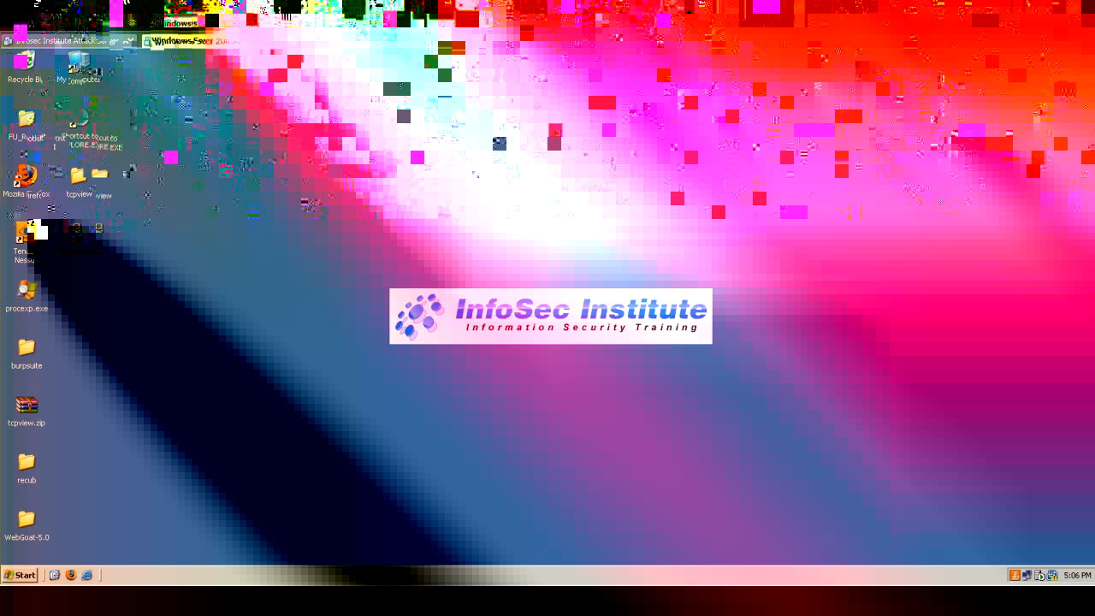
# Type 'ta' in the Run dialog to bring up the taskmgr suggestion.
pyautogui.write('ta')
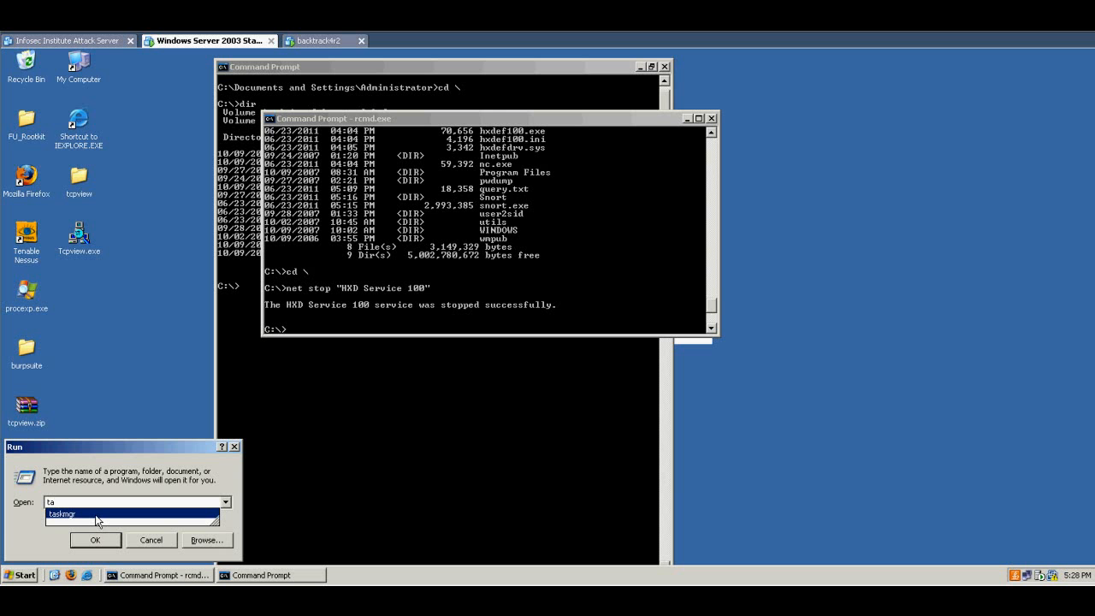